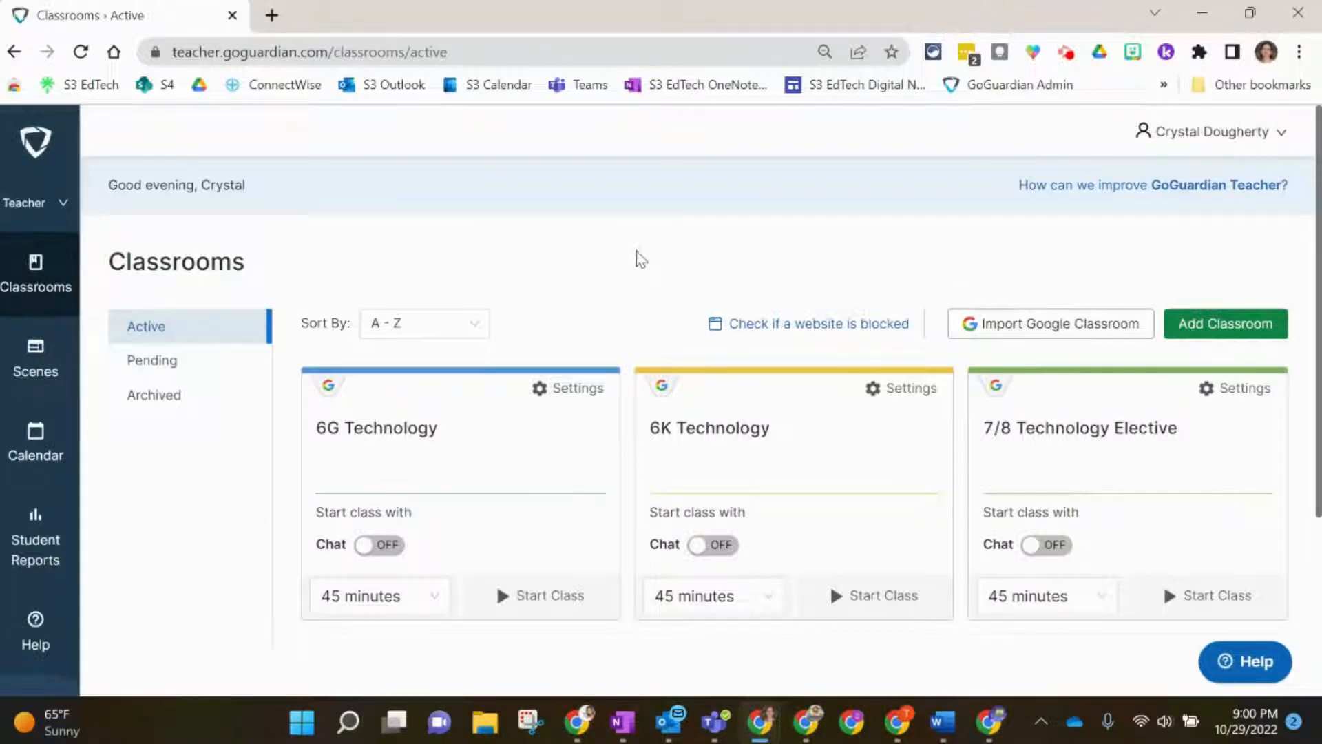
mouse_move(486, 458)
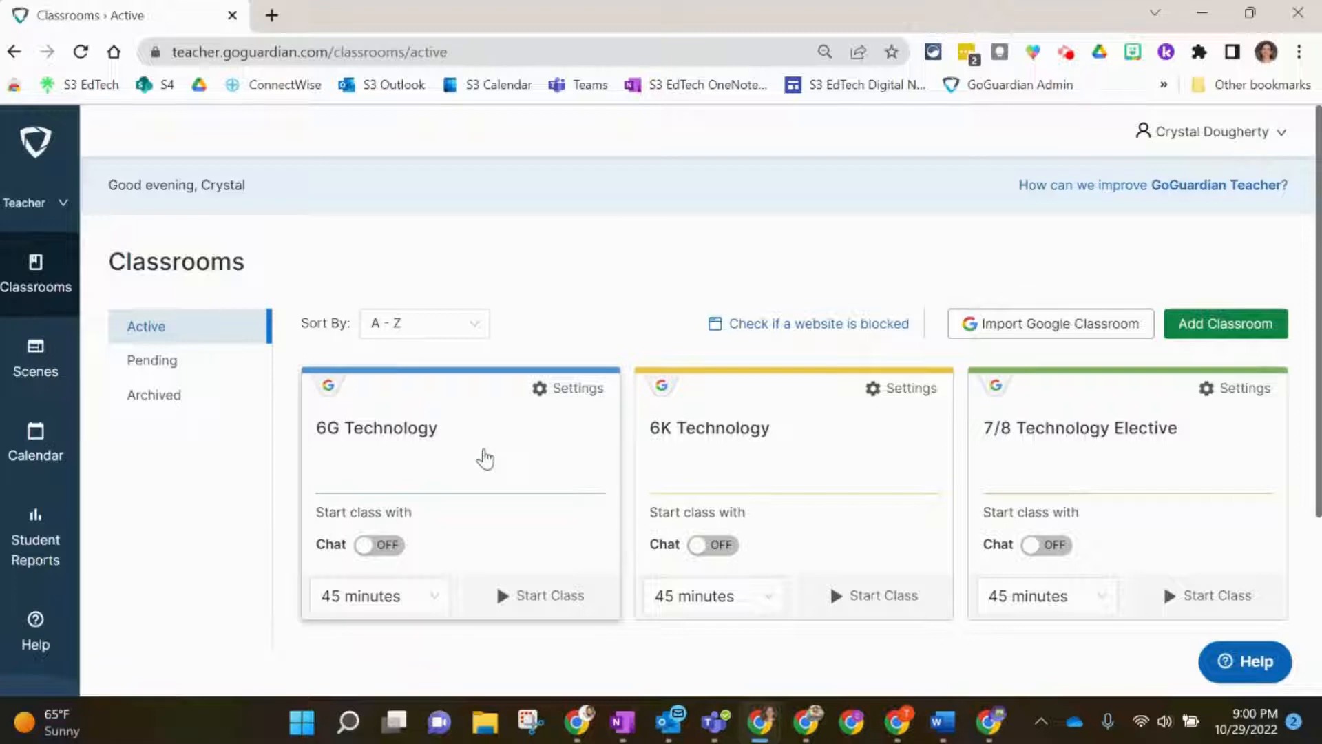
mouse_move(455, 453)
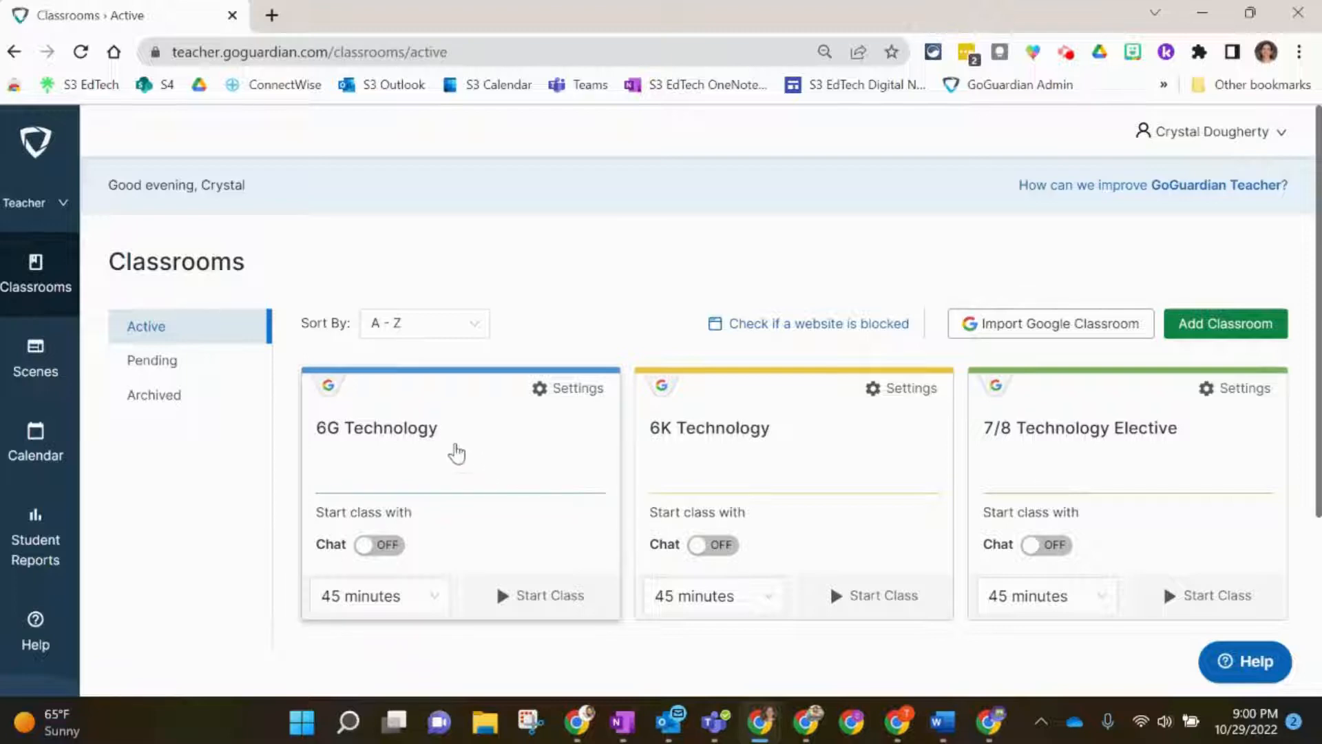
mouse_move(497, 460)
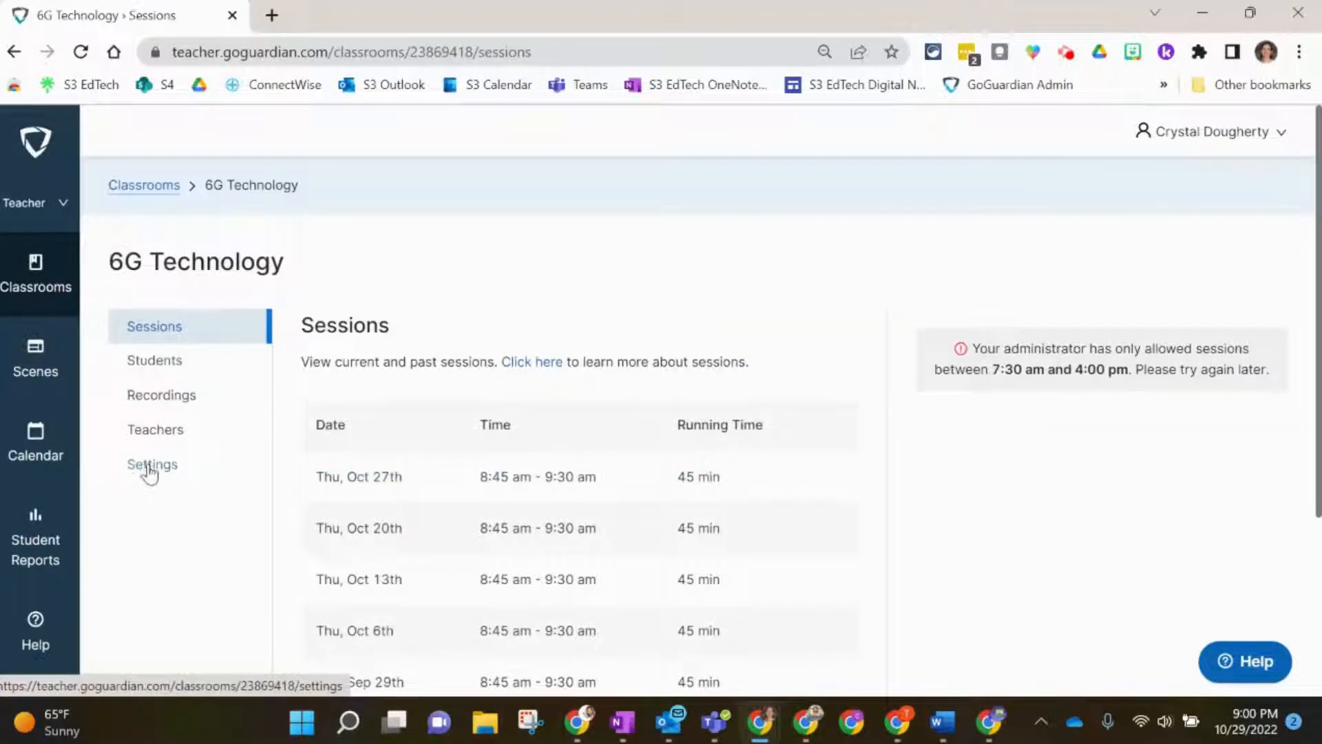
mouse_move(161, 472)
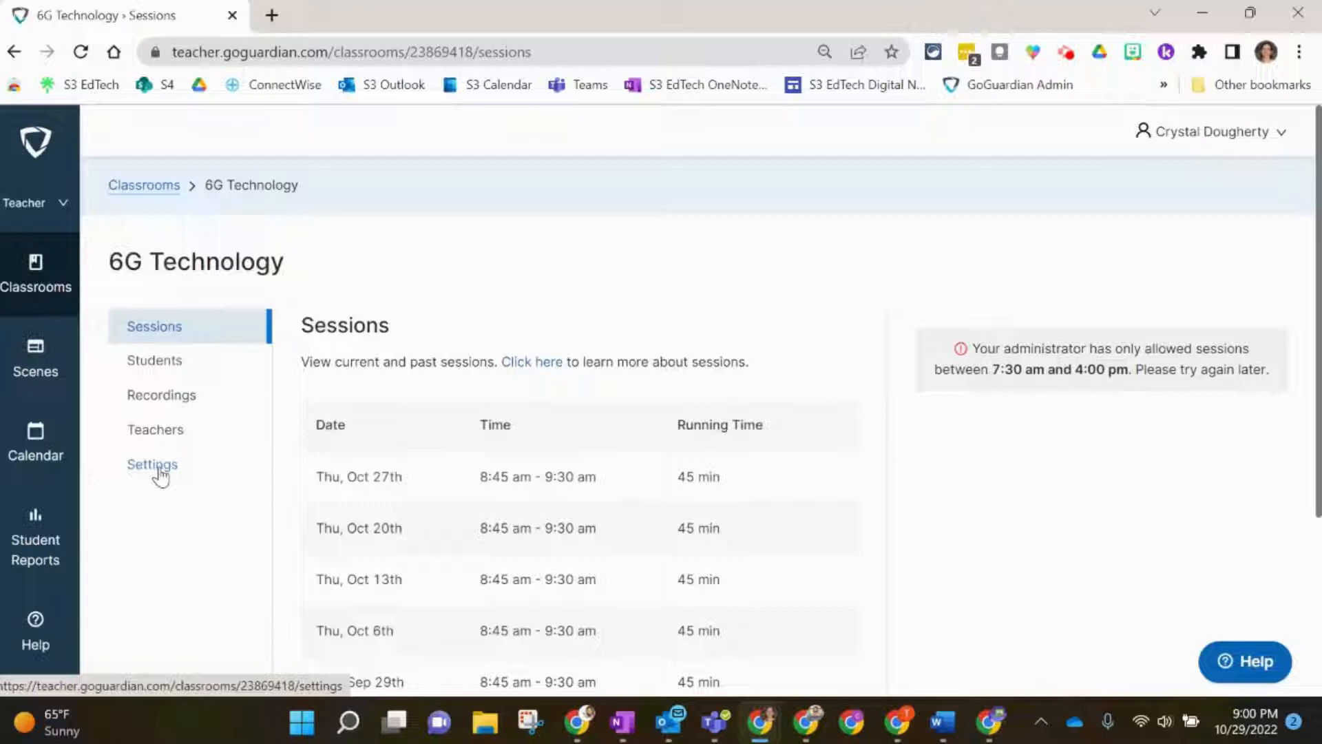
Step: Open the 6G Technology classroom settings and its Scheduling tab, which has no sessions
left_click(152, 464)
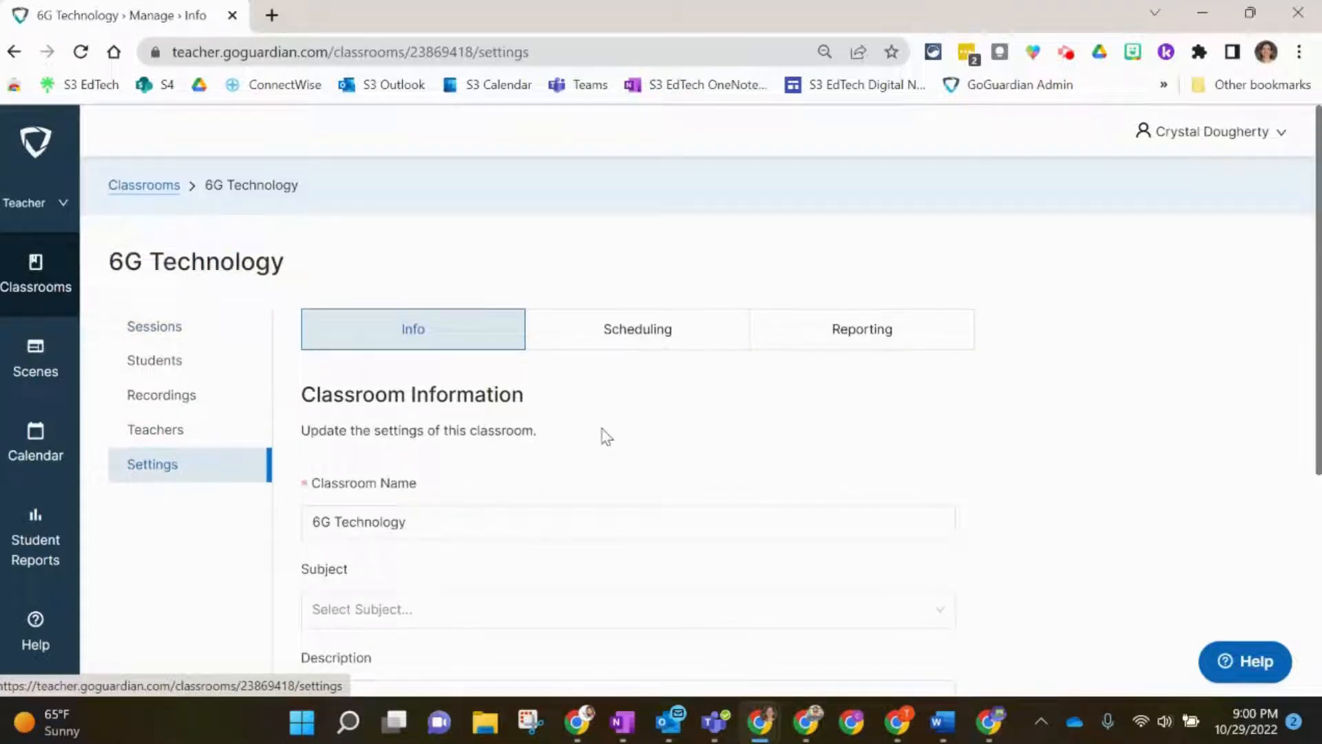
scroll("down", 3)
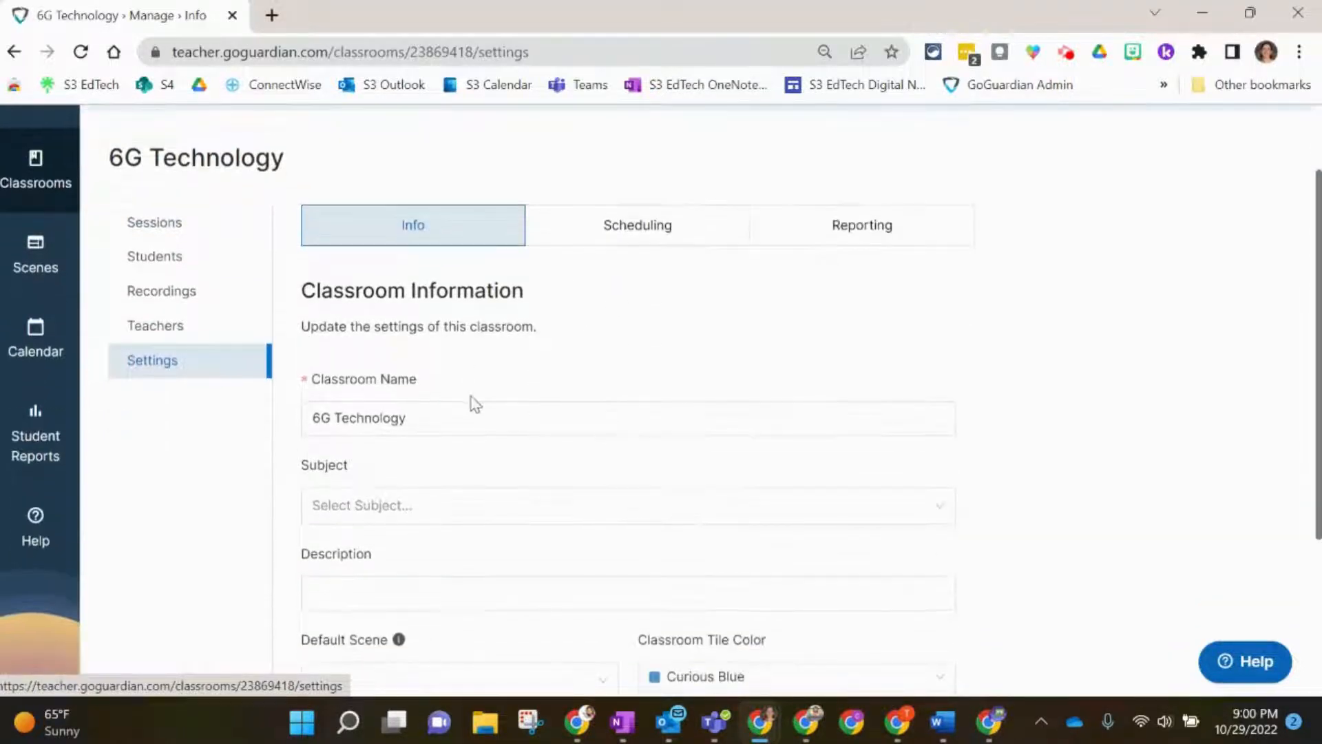
scroll("down", 3)
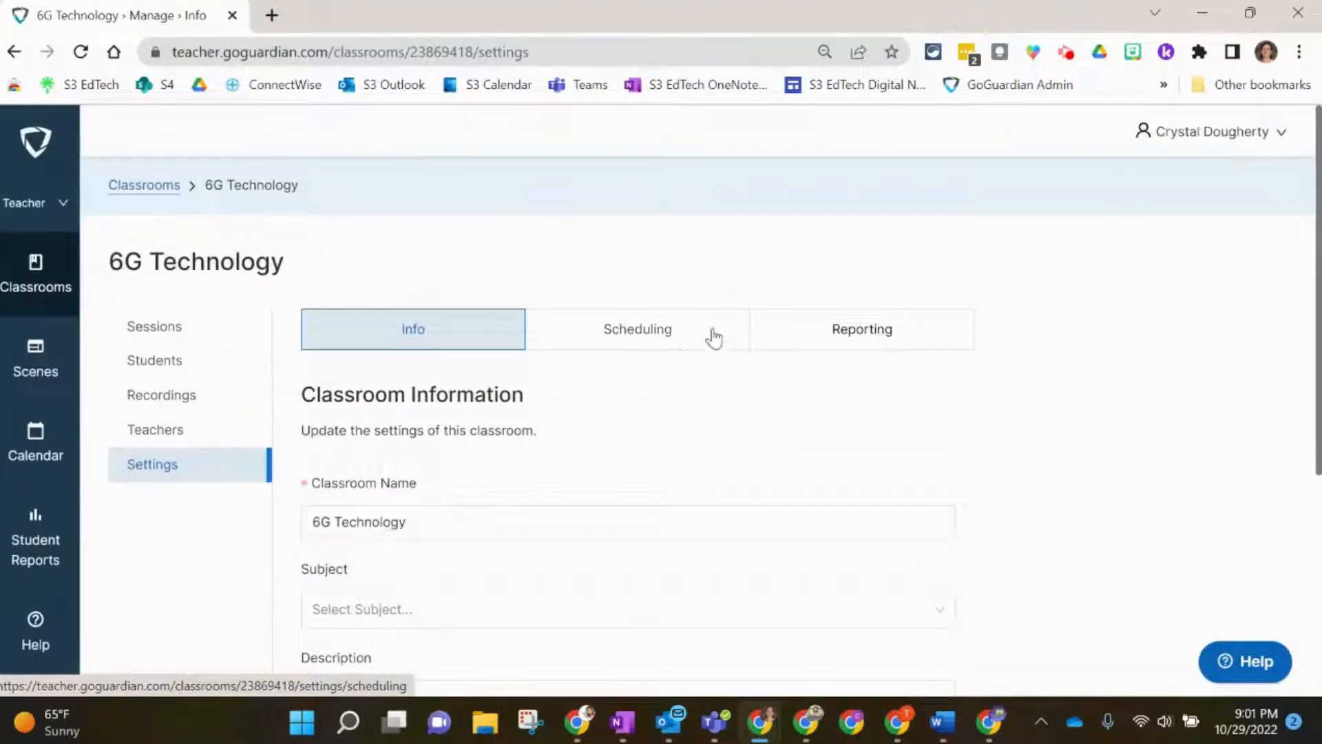
left_click(636, 329)
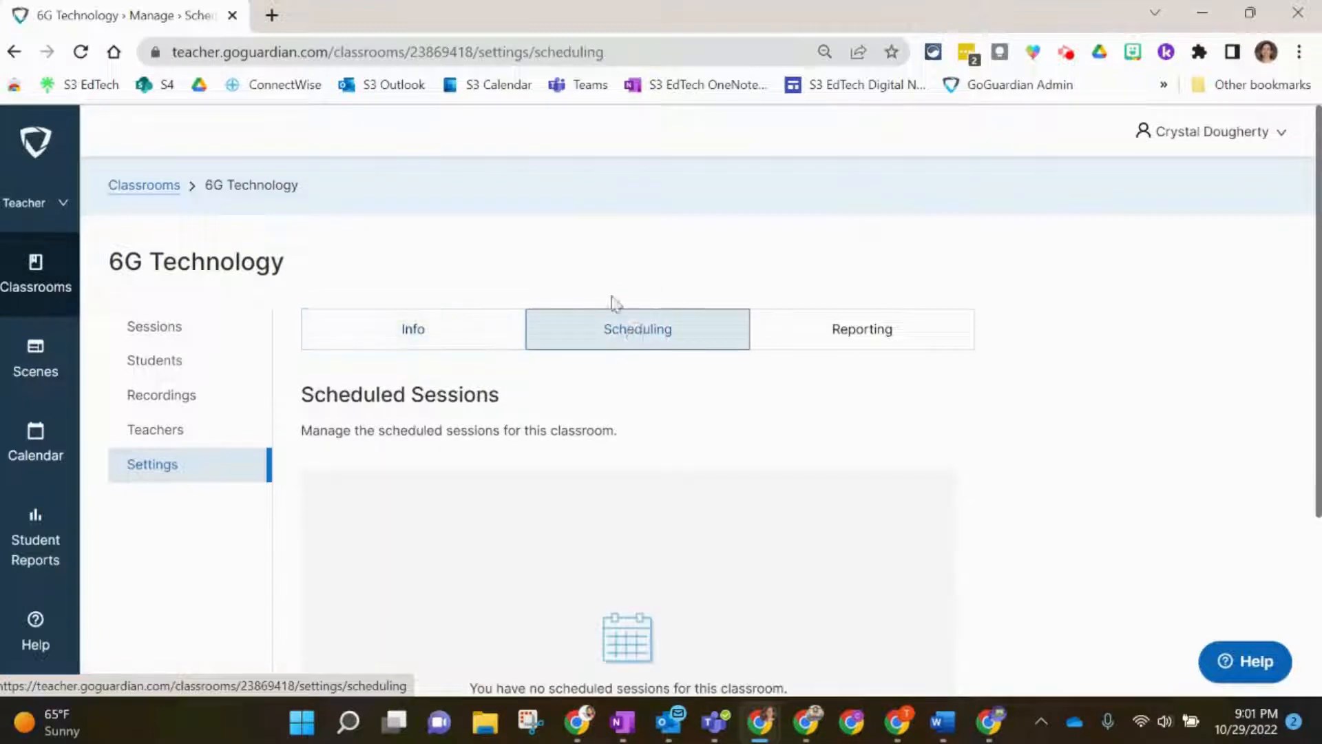
scroll("down", 3)
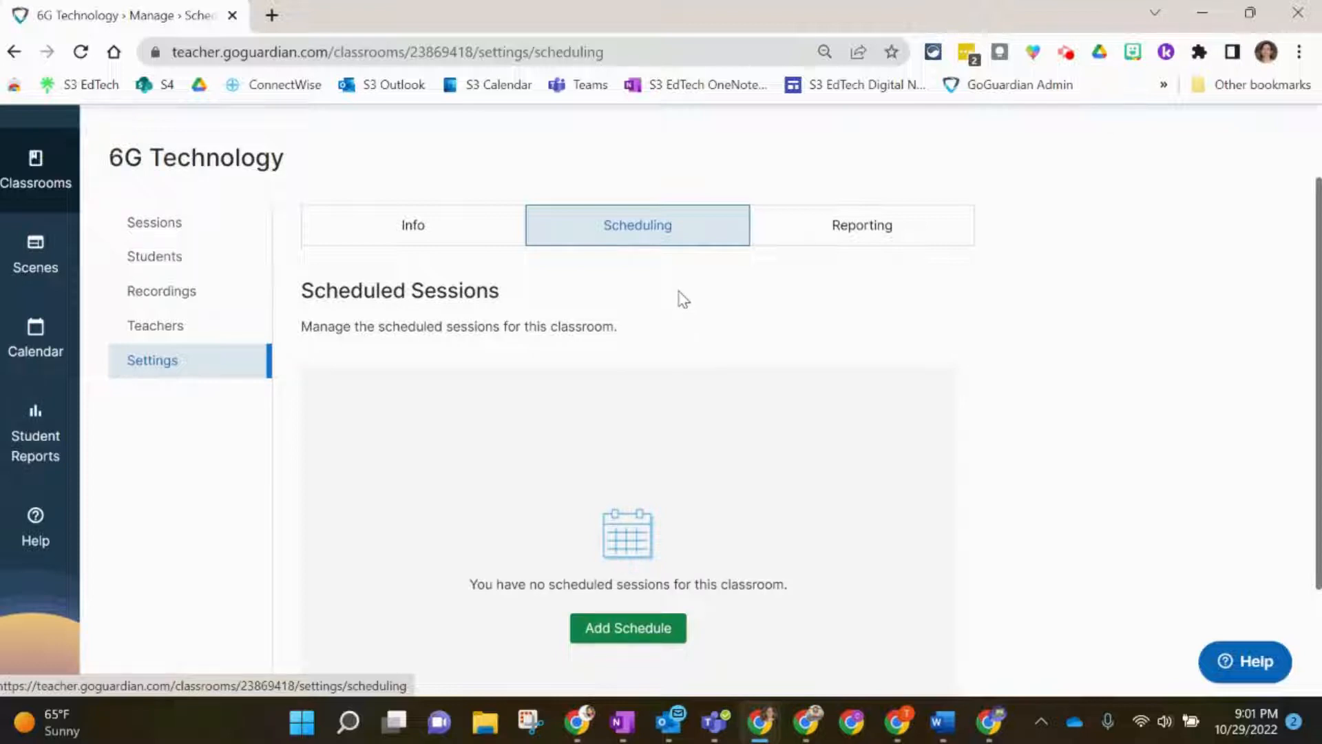
scroll("down", 3)
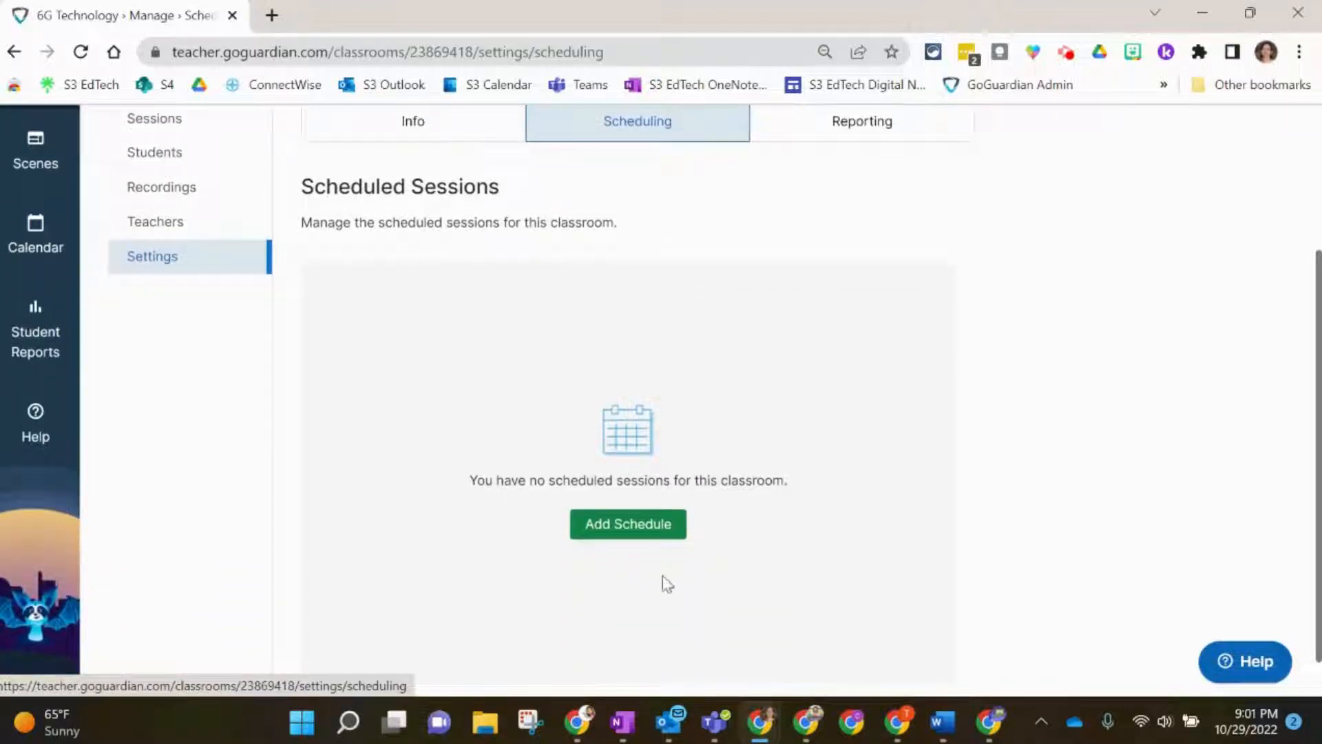
Step: Add a recurring Thursday schedule ending at 08:45 AM and save it
left_click(627, 523)
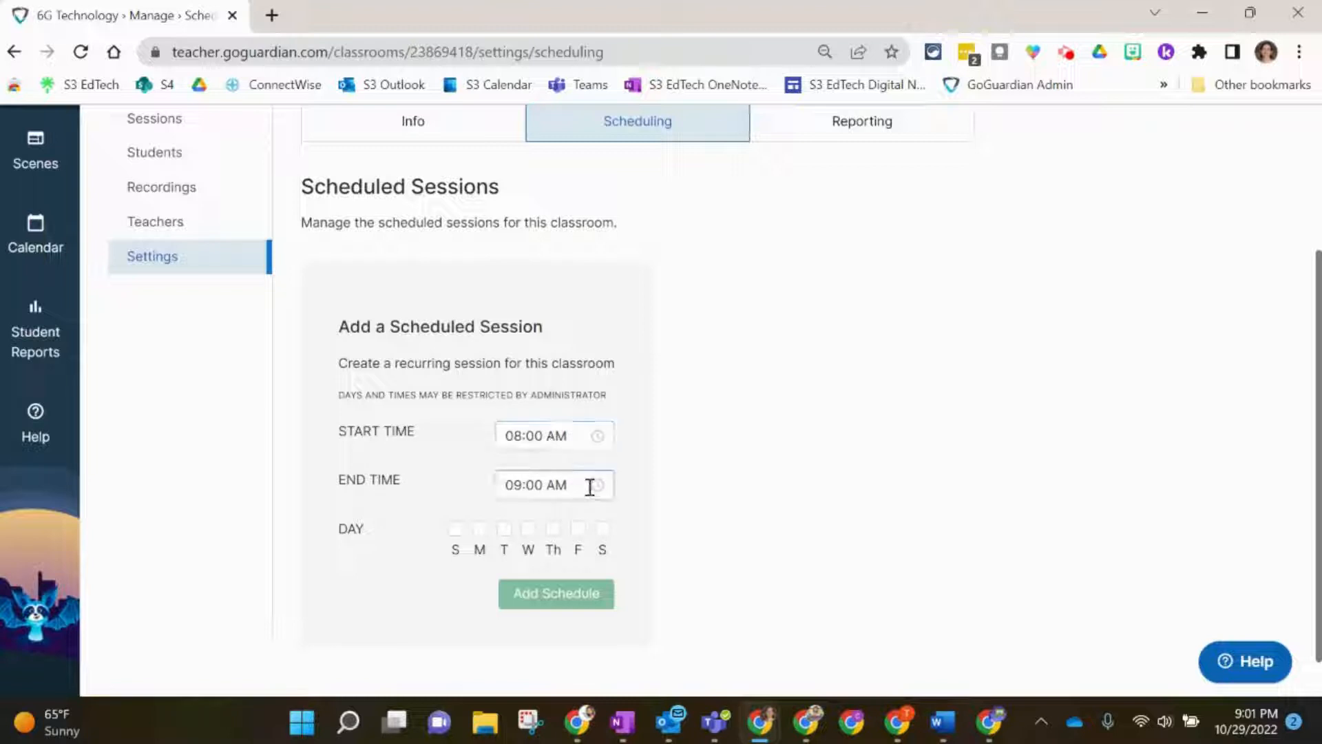
left_click(553, 484)
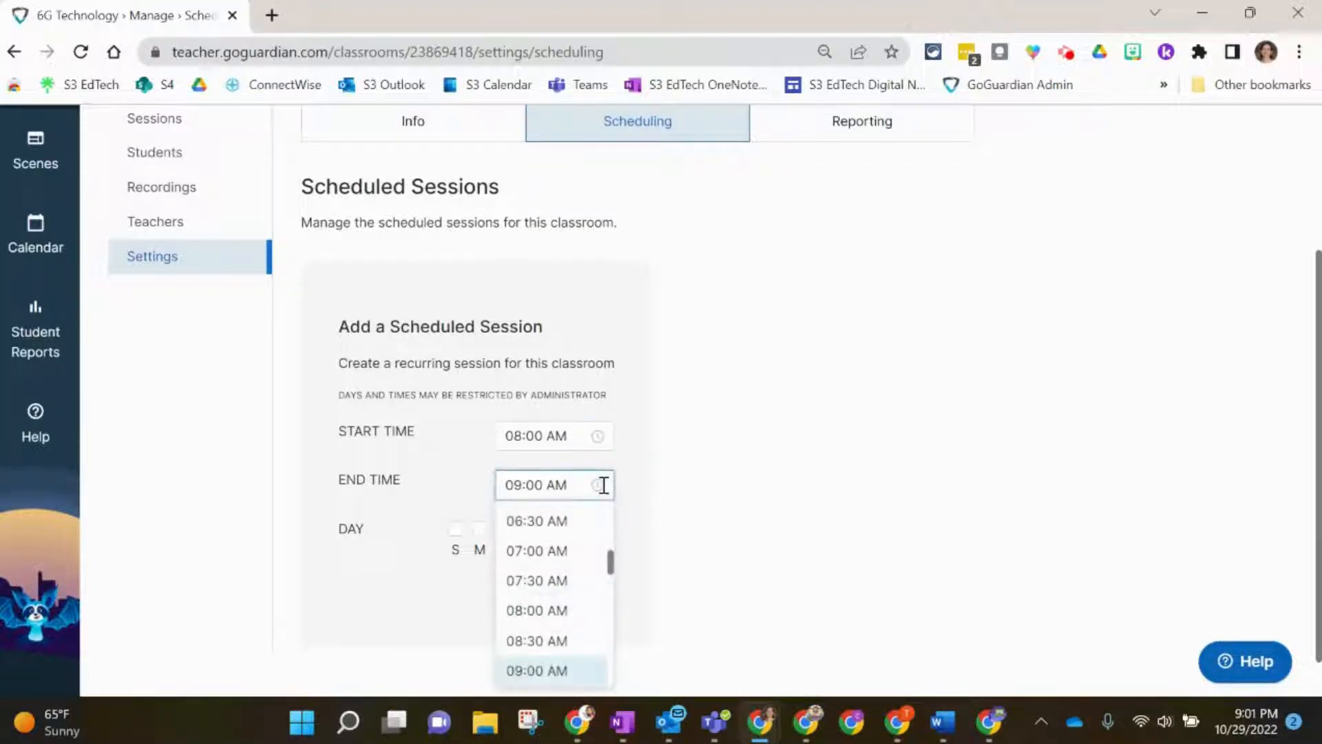
left_click(536, 640)
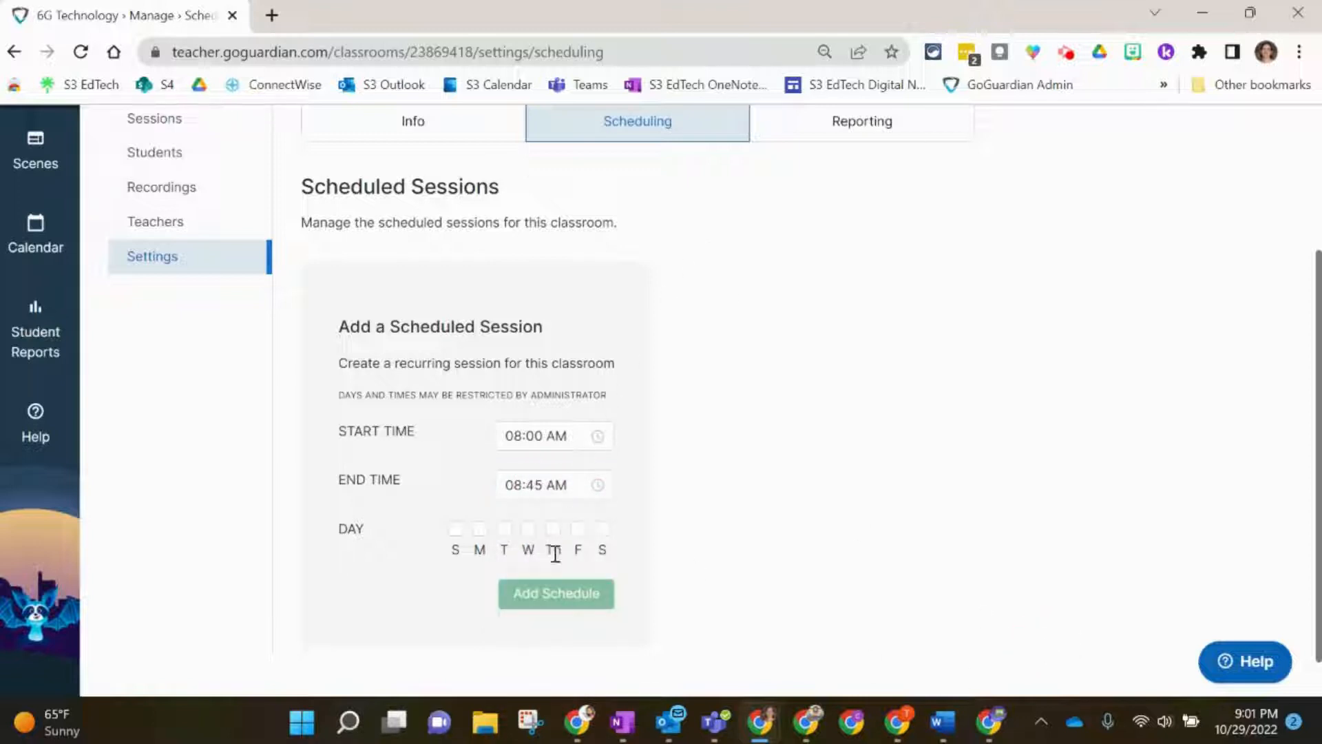
left_click(553, 528)
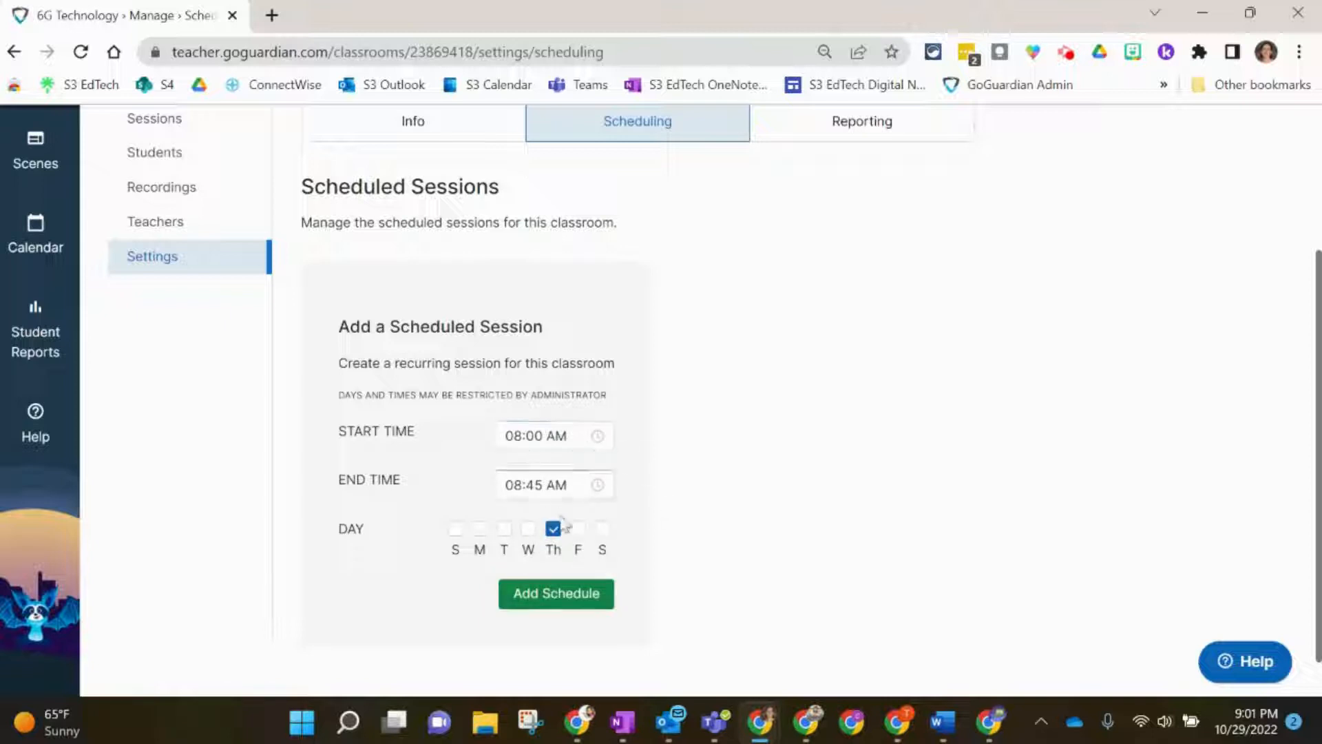
left_click(555, 593)
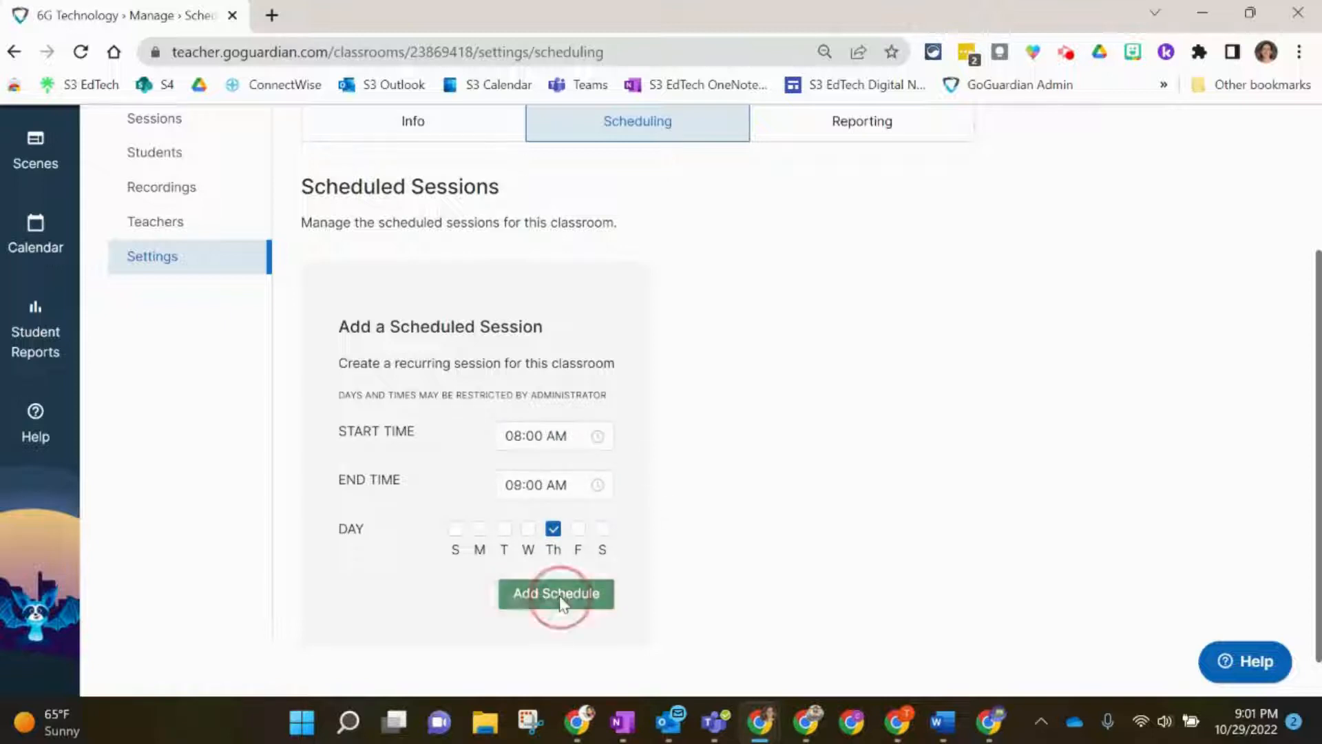
left_click(556, 593)
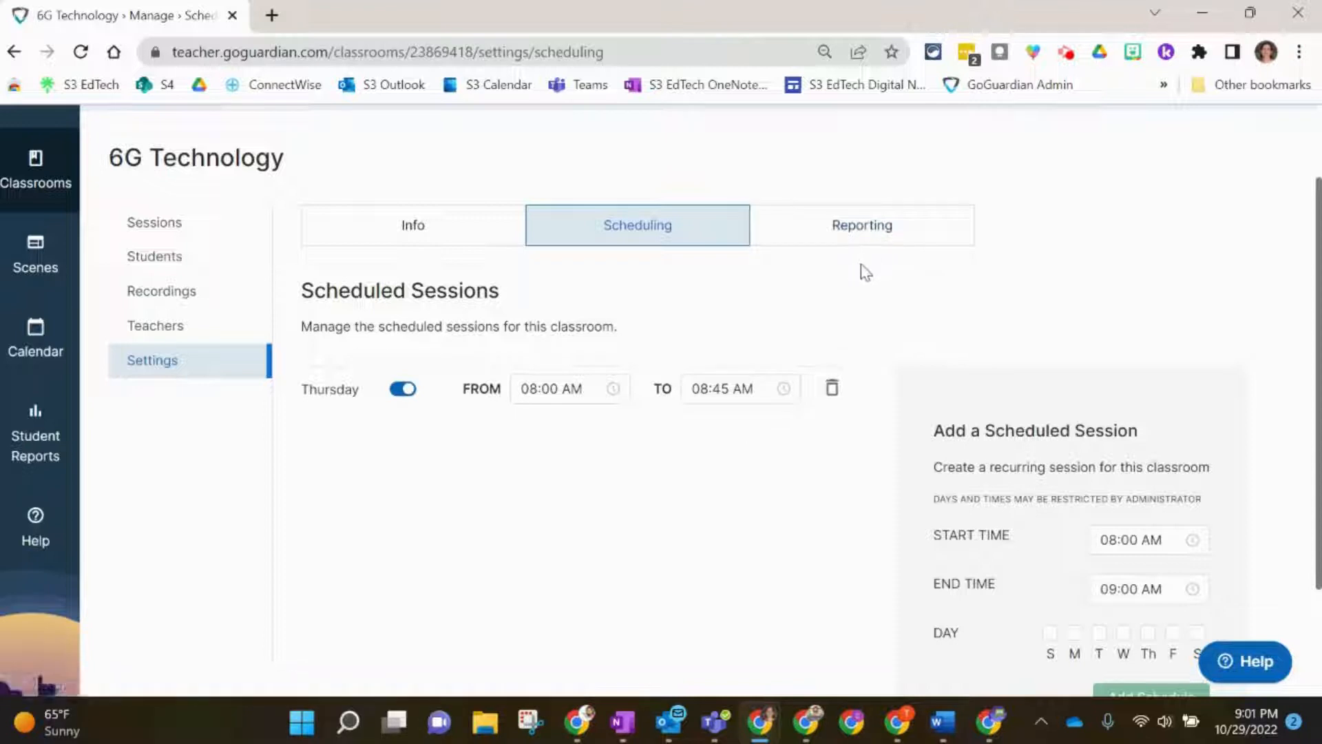
Step: Check the Reporting preferences, then return to the Classrooms list
left_click(860, 225)
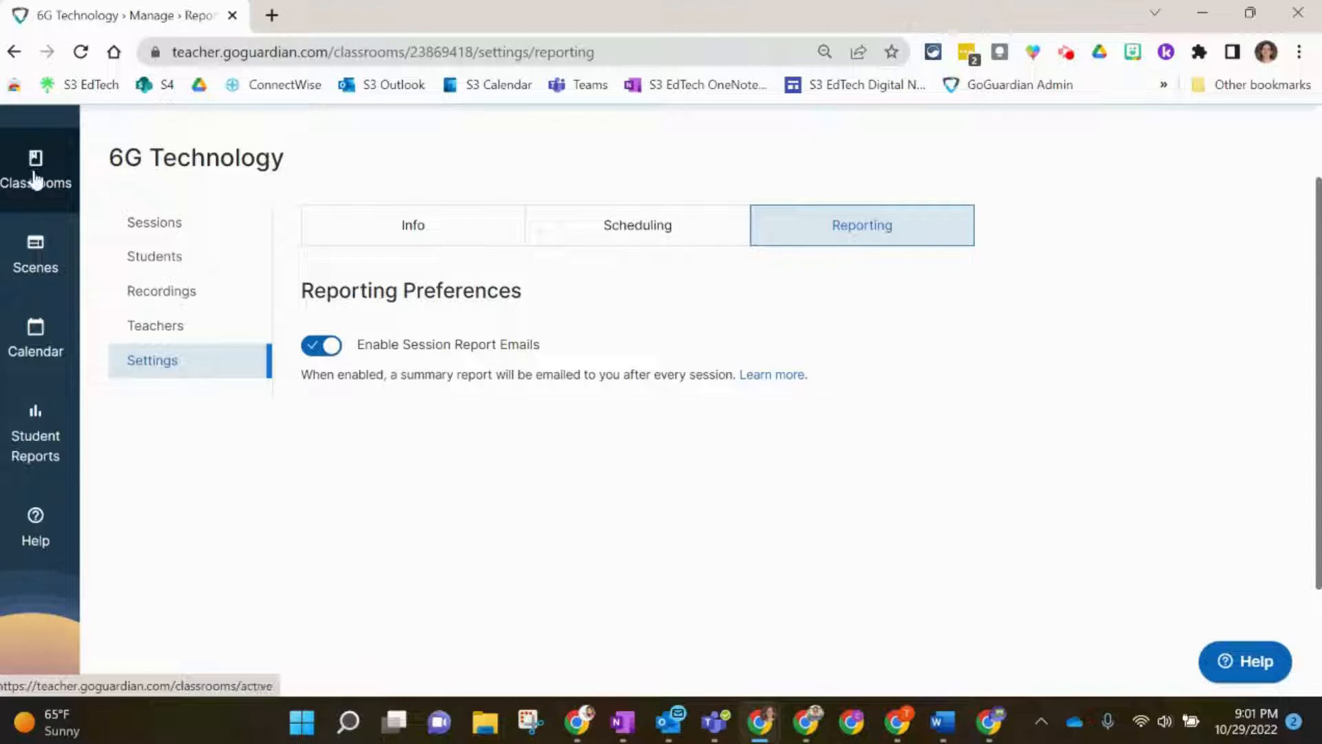
left_click(34, 168)
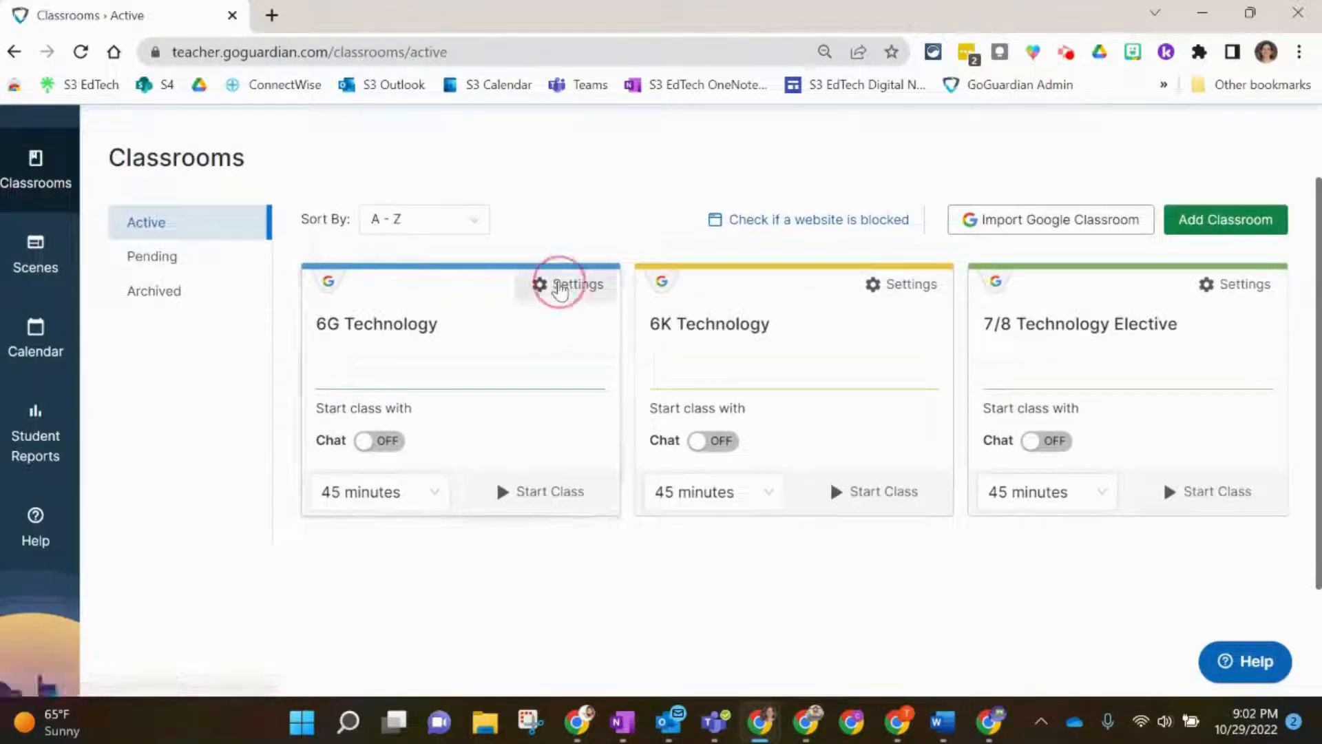
Step: View the 6G Technology sessions from the class card's Settings menu
left_click(569, 284)
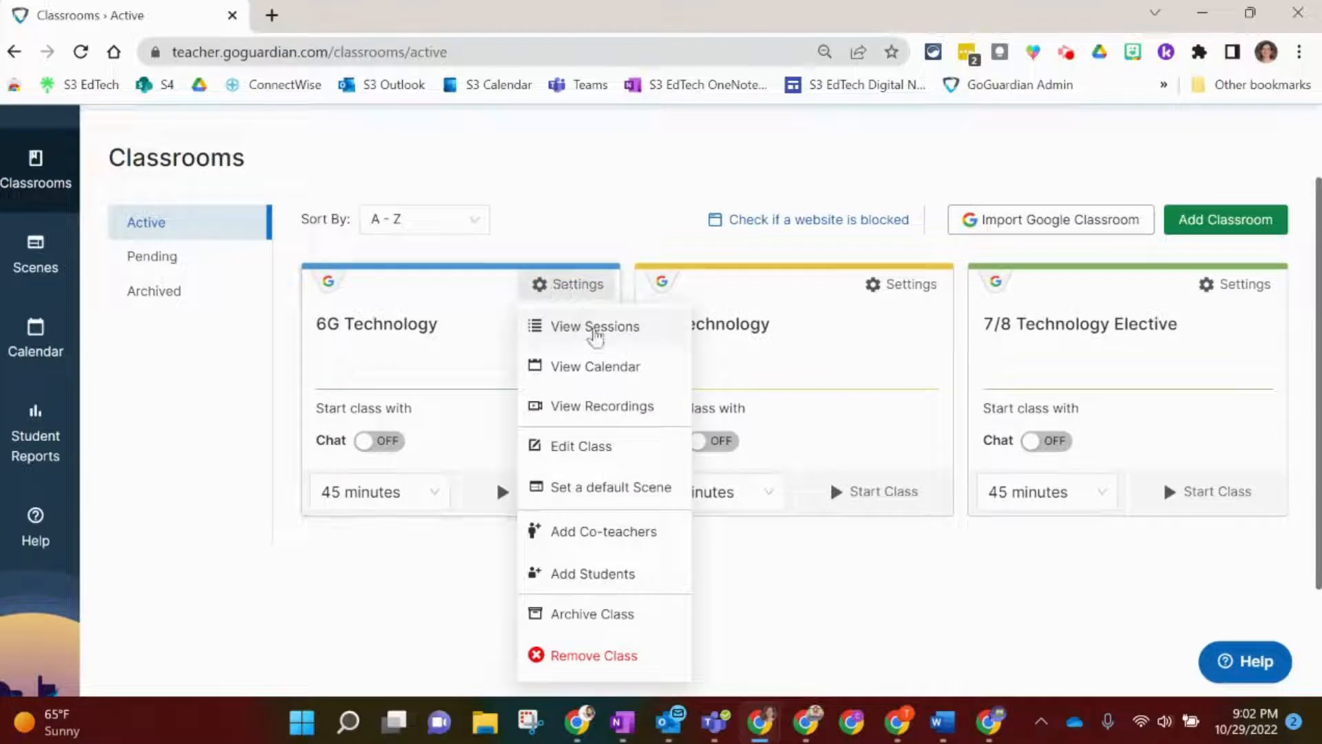
left_click(594, 327)
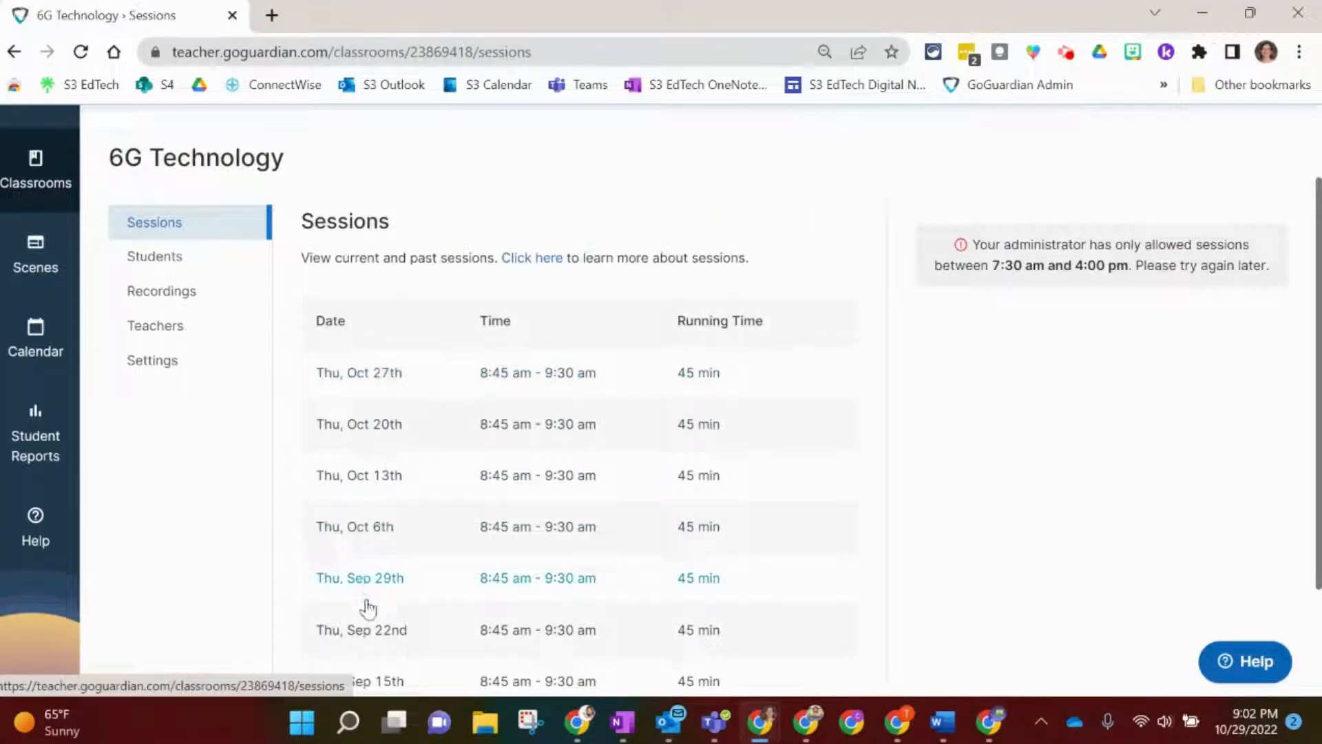
mouse_move(804, 402)
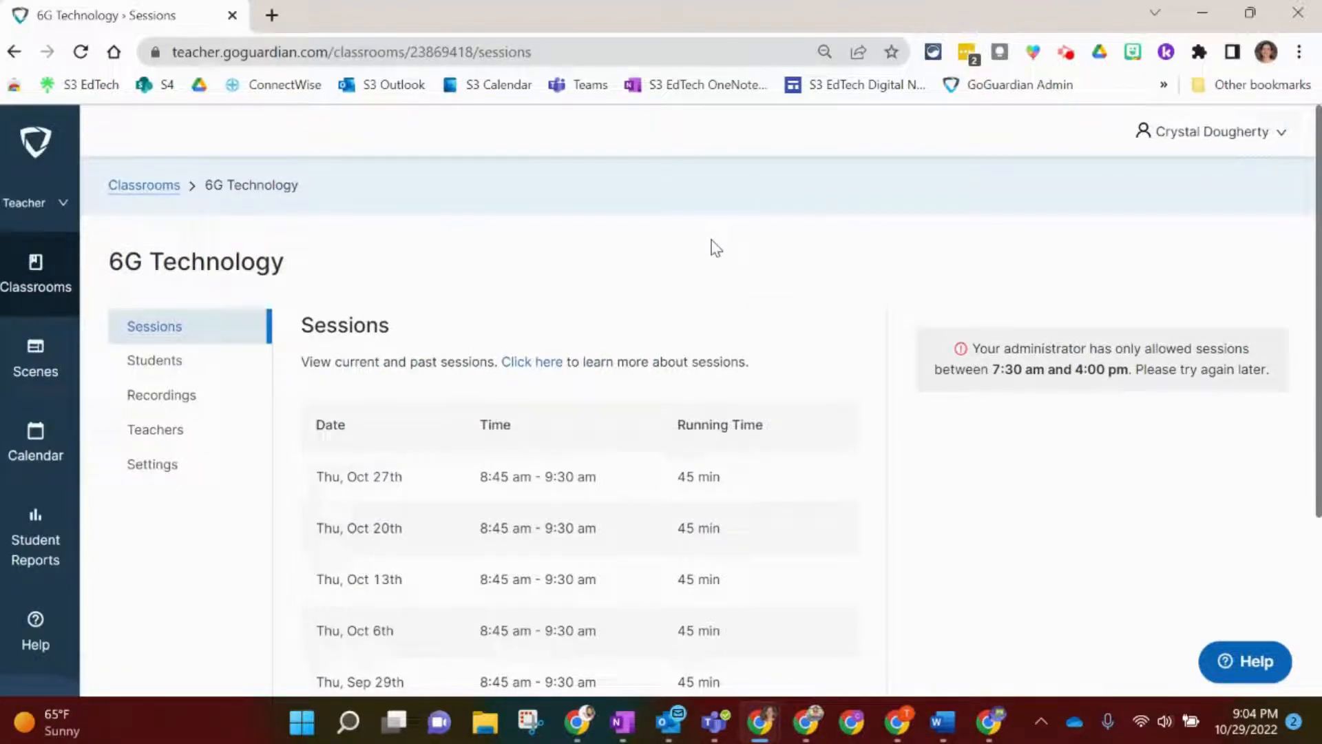
mouse_move(468, 222)
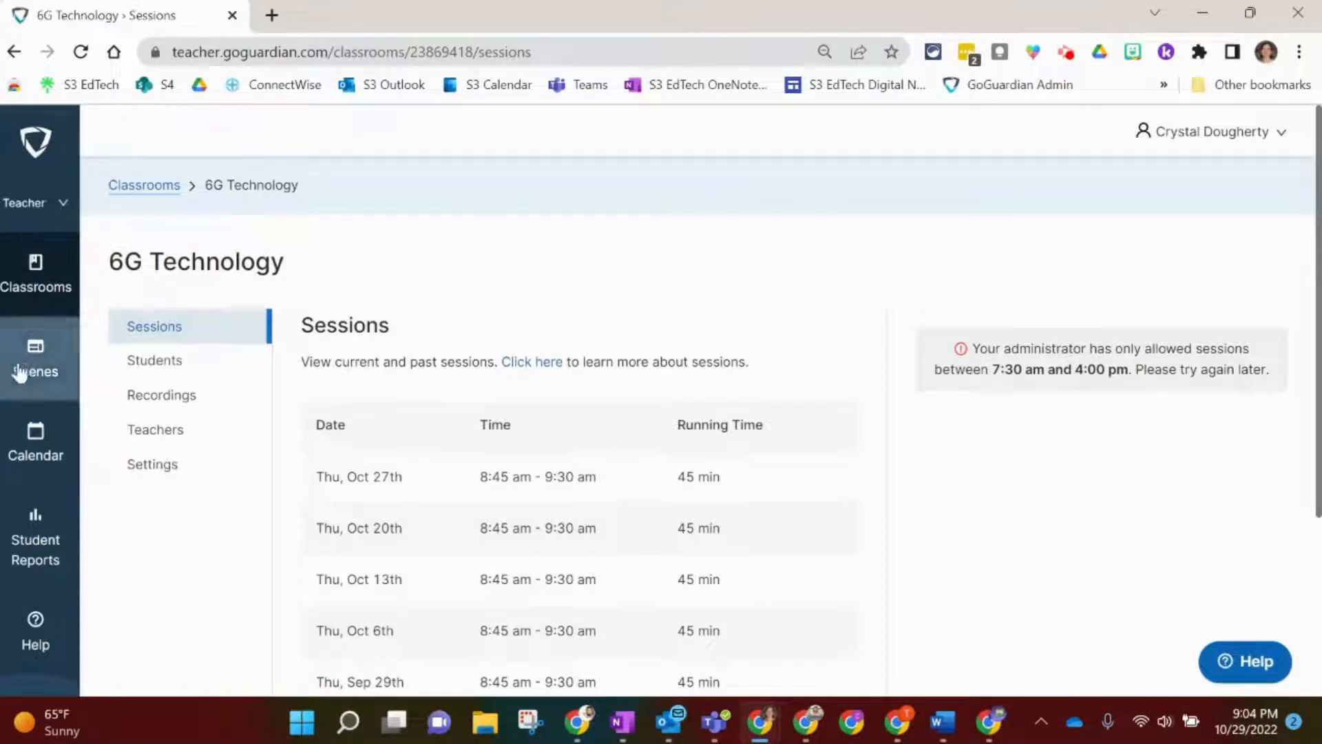
mouse_move(35, 444)
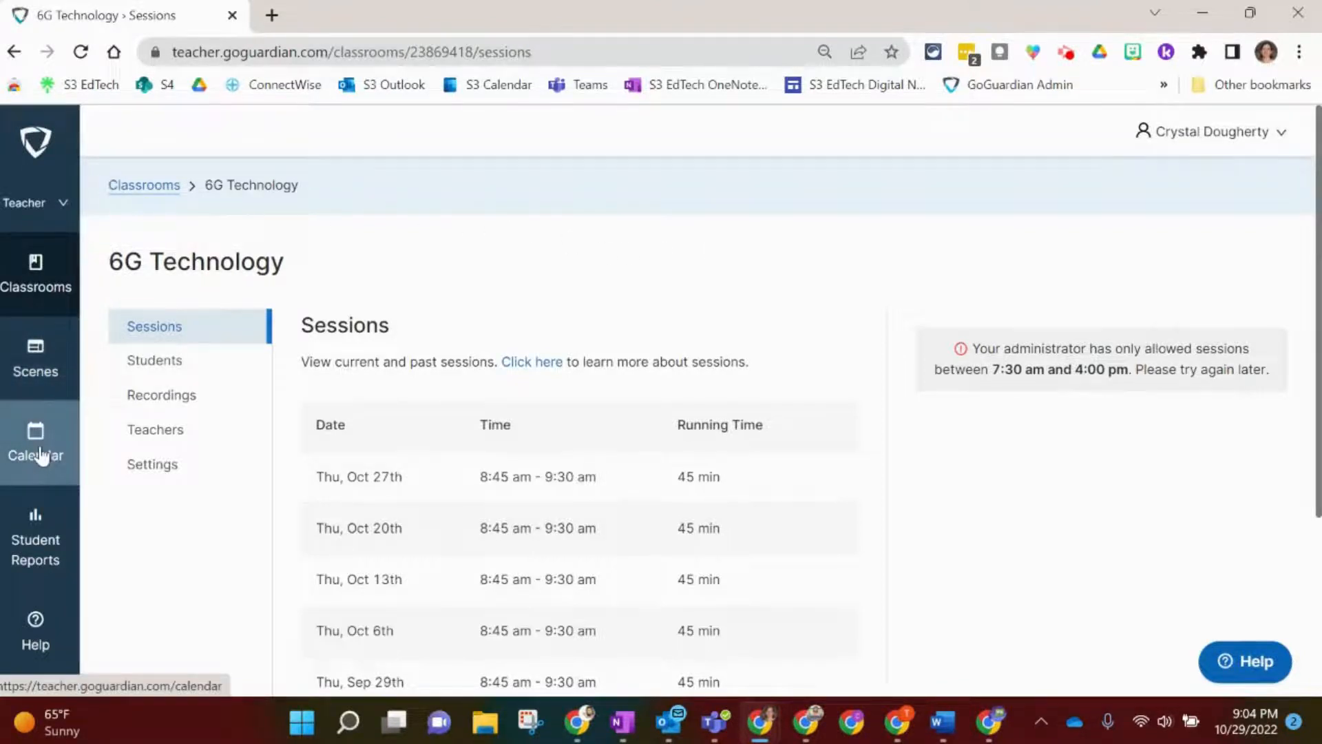
Step: Show the calendar week of Oct 31–Nov 6 with the Thursday 8:00–8:45am session
left_click(35, 443)
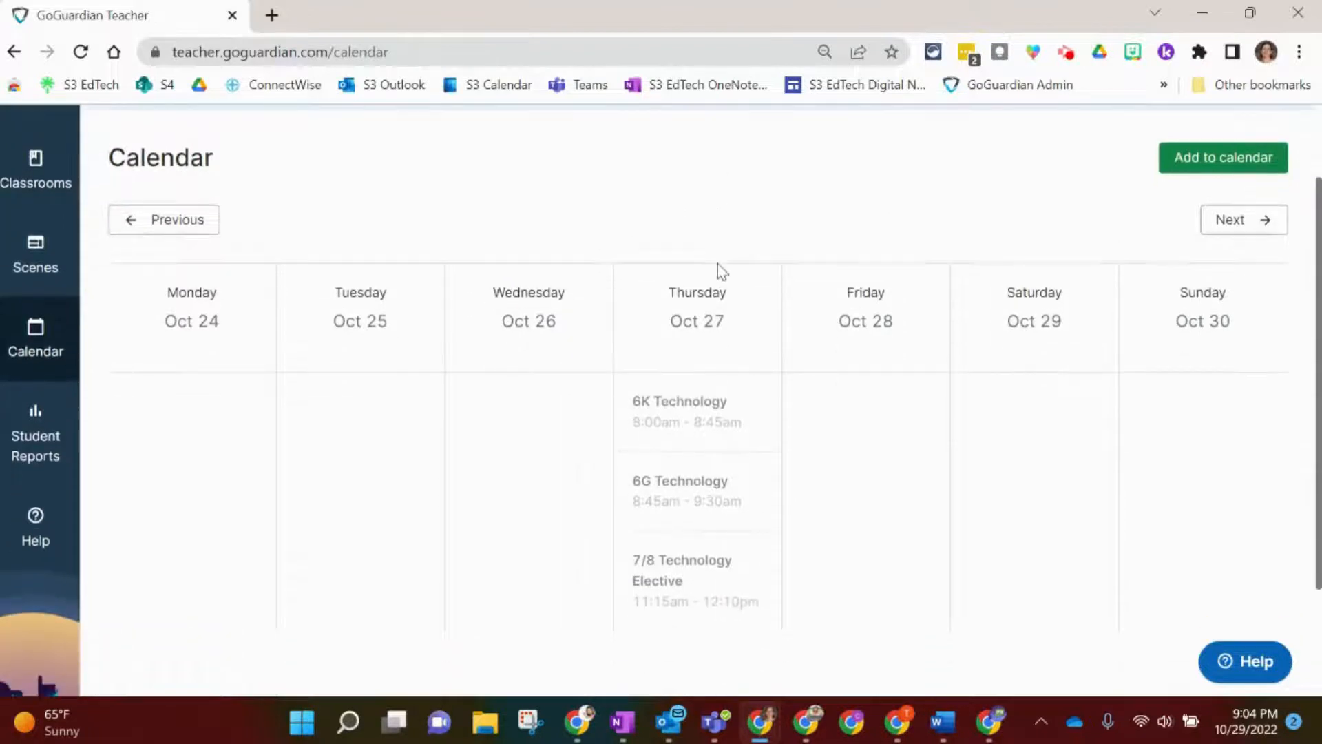
mouse_move(831, 548)
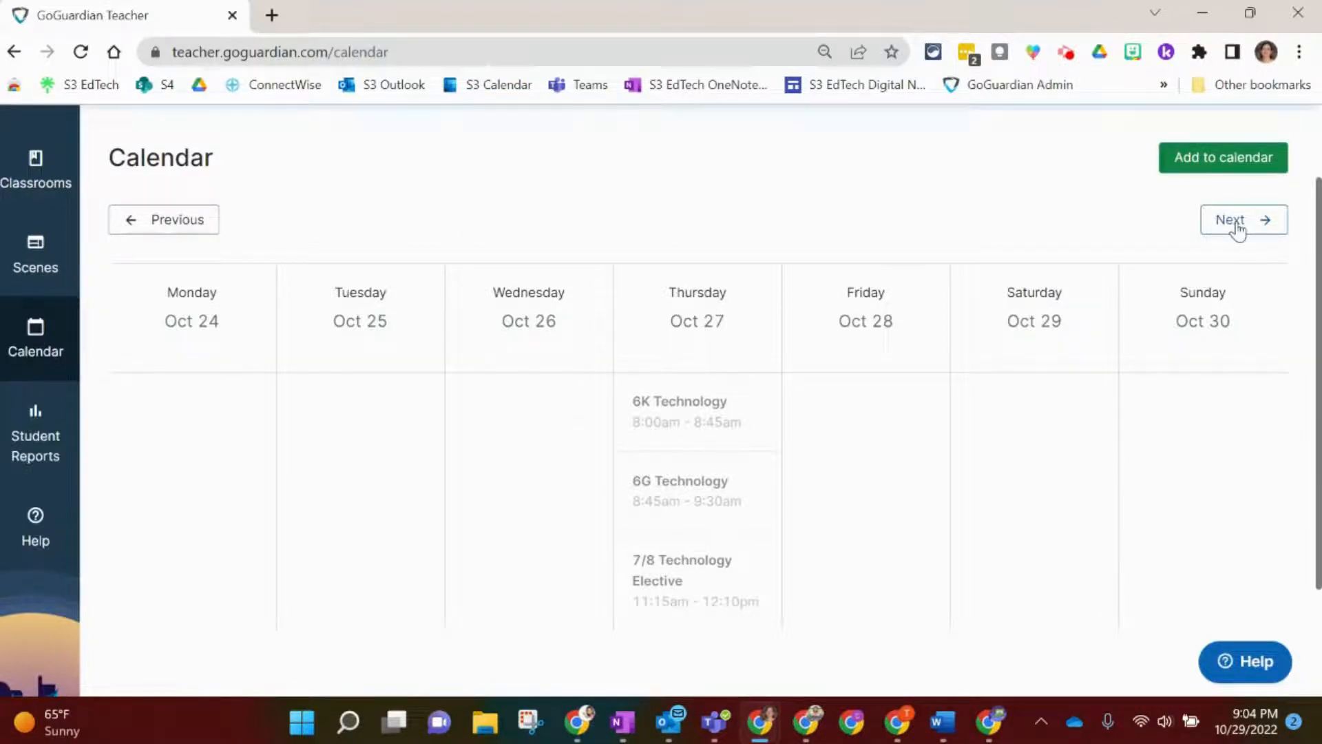
left_click(1242, 219)
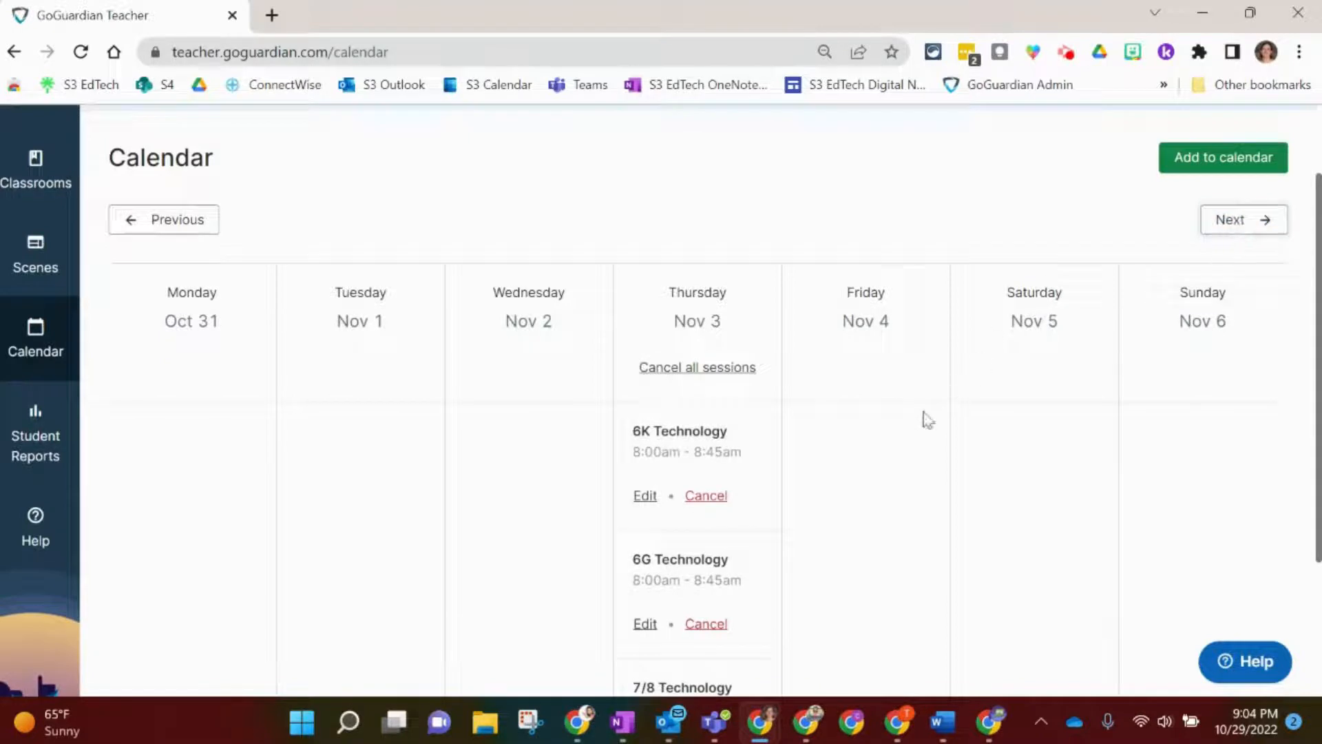
mouse_move(750, 458)
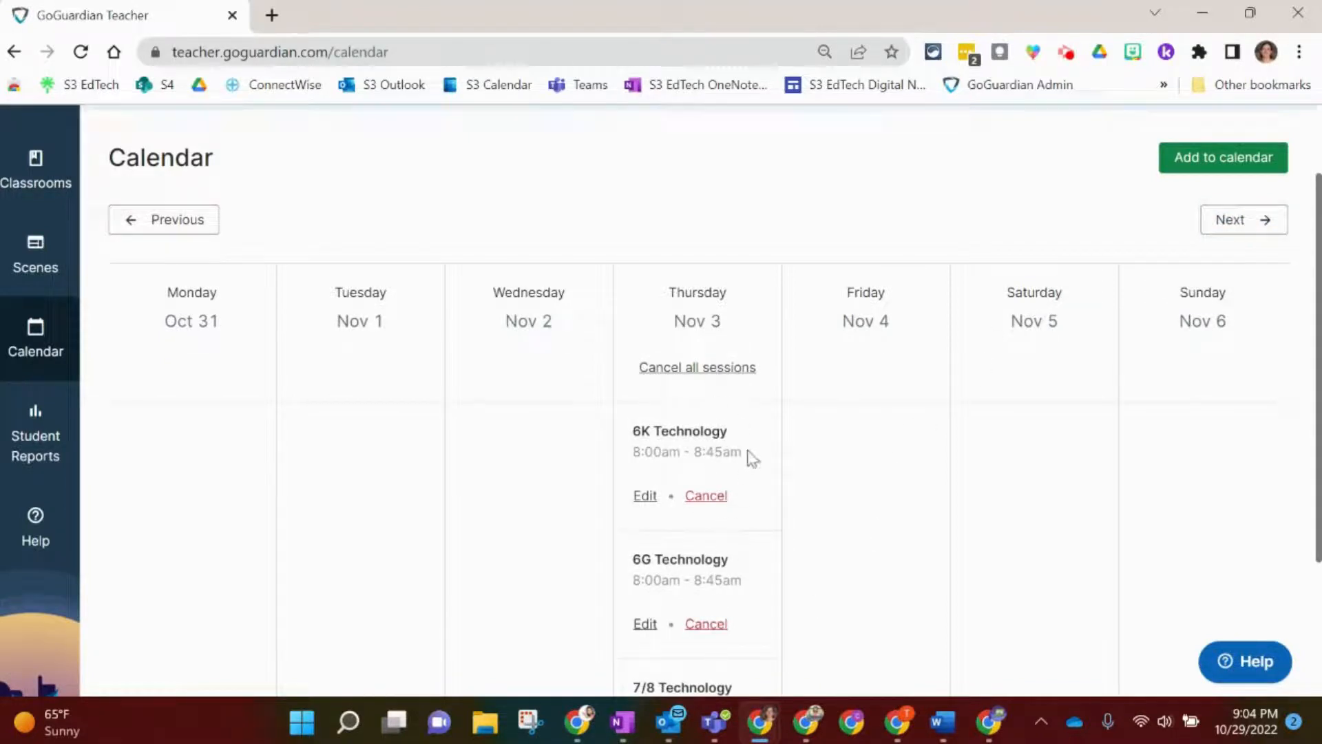
scroll("down", 3)
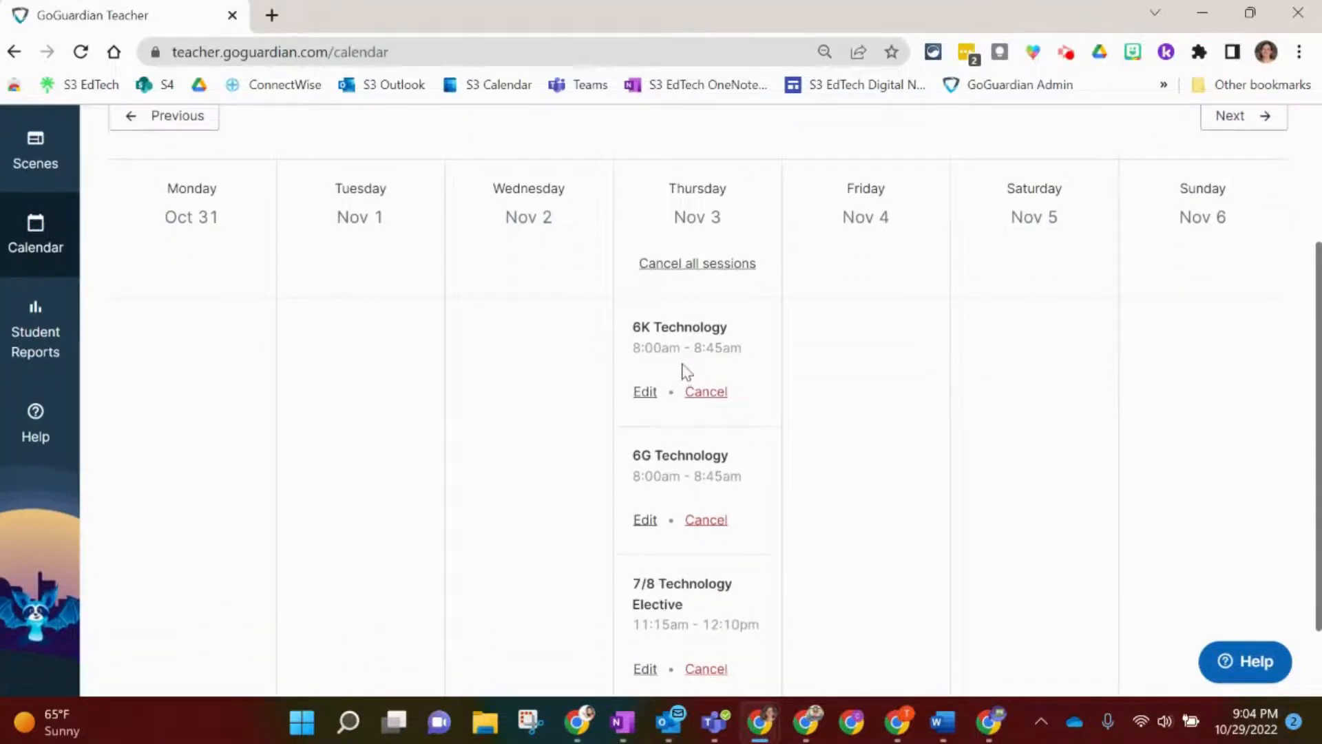
mouse_move(660, 367)
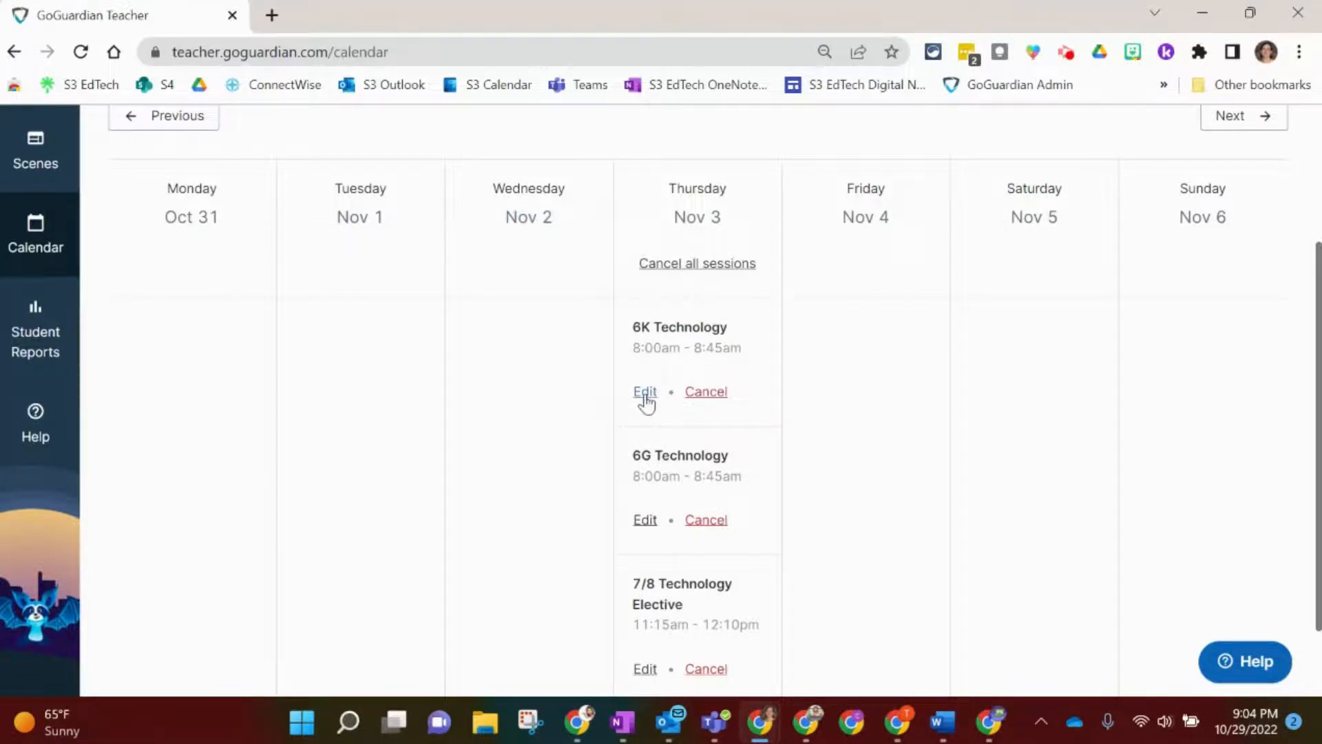
left_click(644, 391)
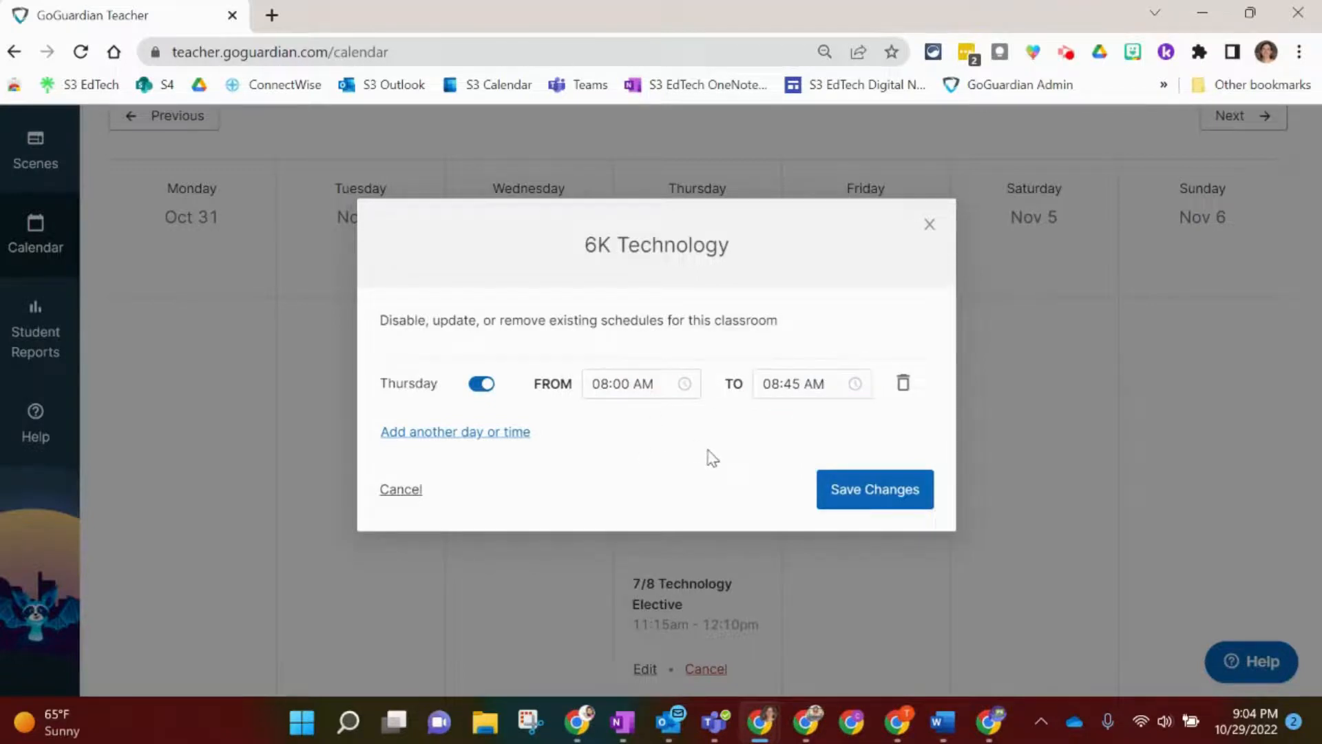
mouse_move(416, 440)
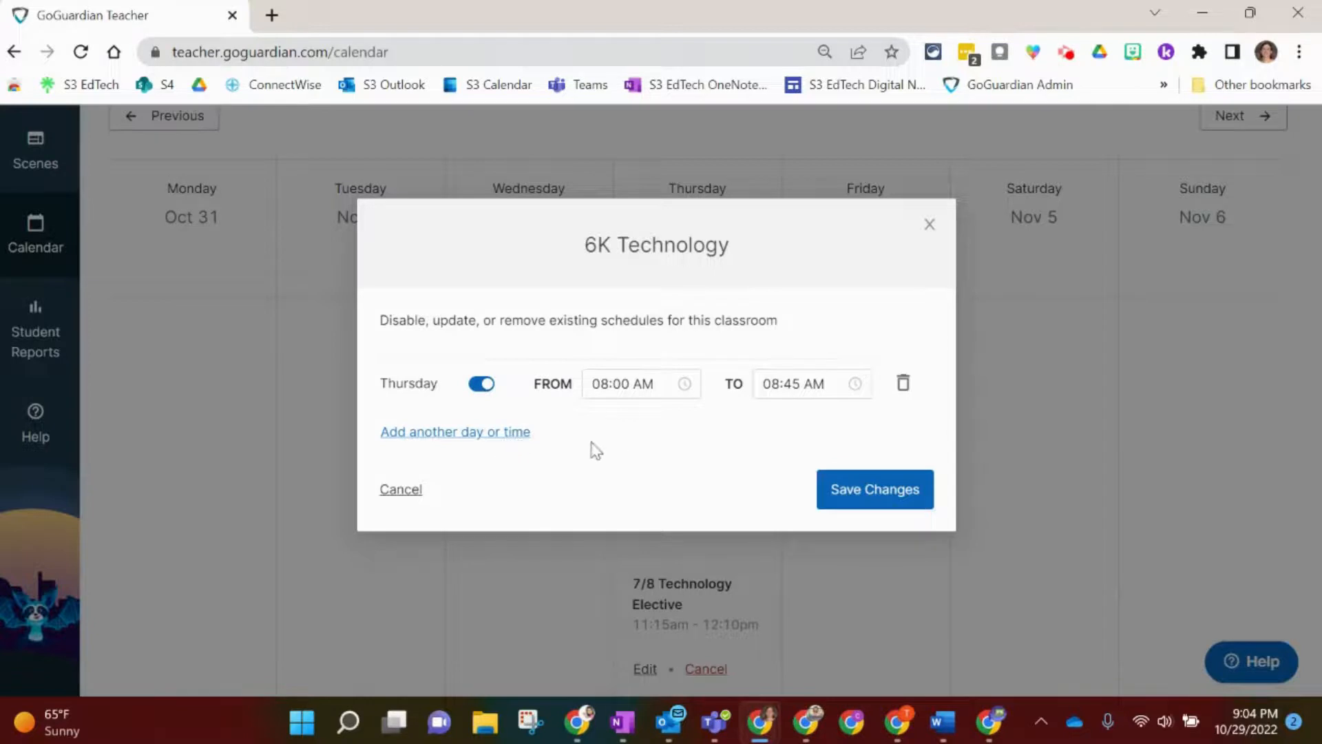
mouse_move(564, 539)
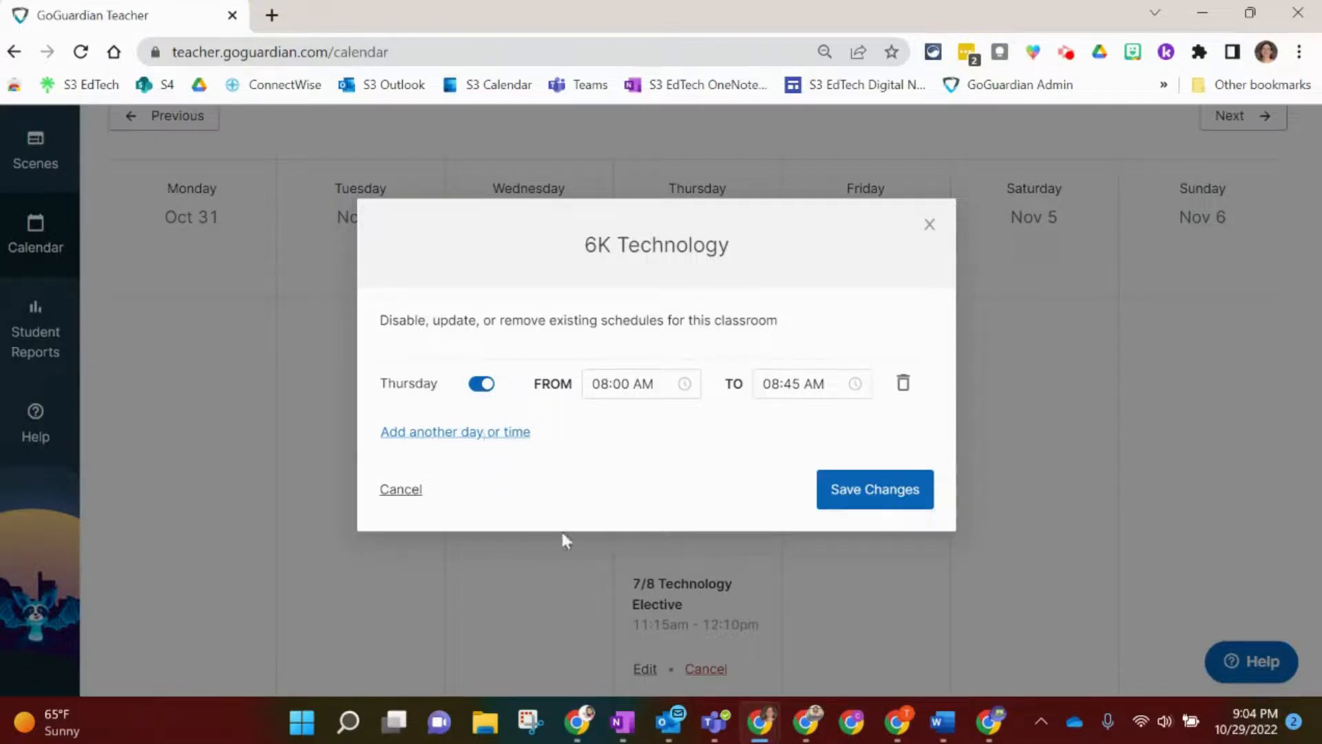
mouse_move(929, 225)
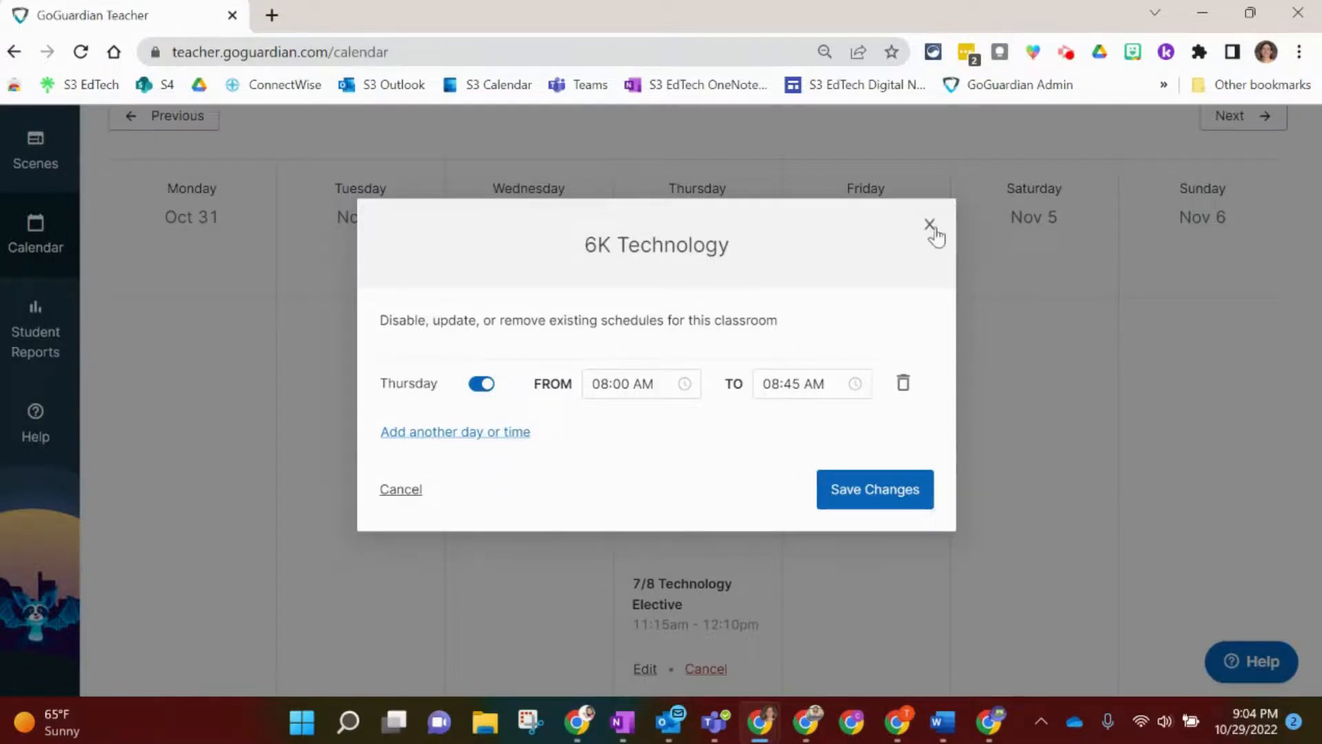
left_click(930, 226)
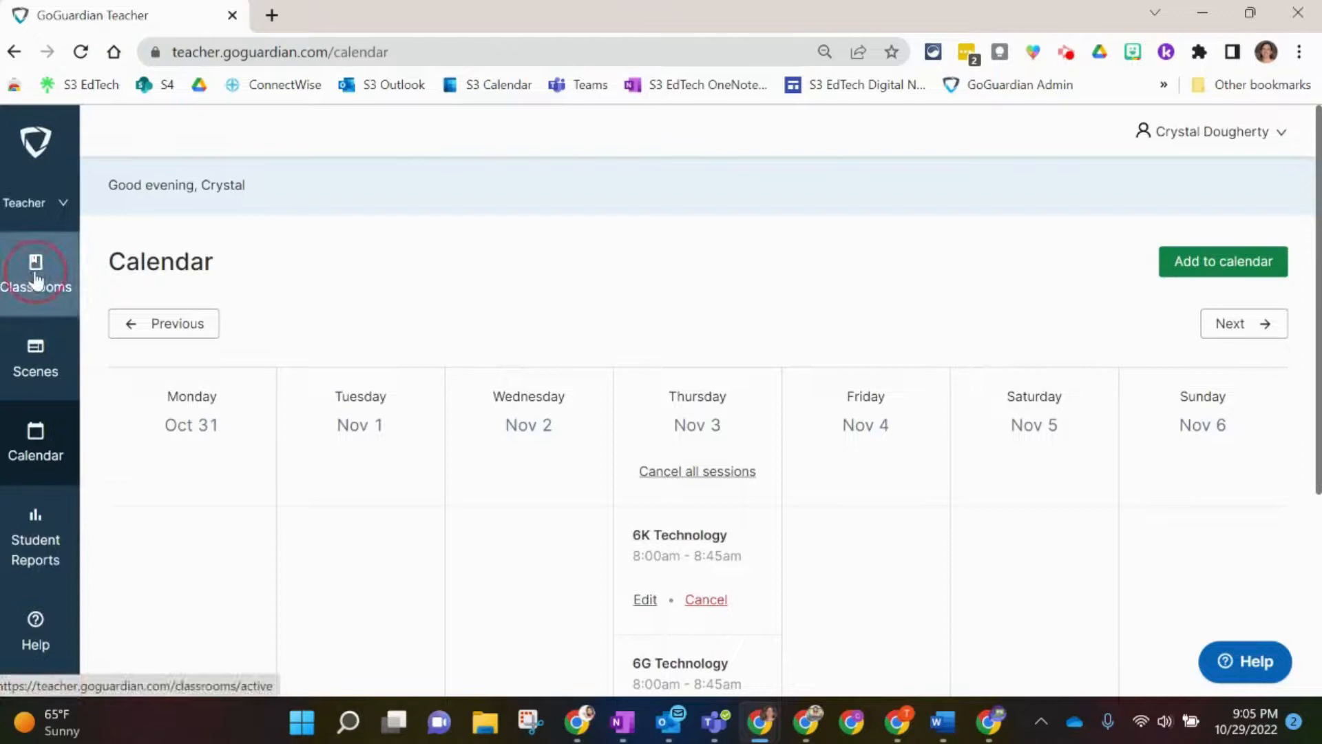
Step: Return to the Classrooms list showing 6G, 6K and 7/8 Technology classes
left_click(35, 274)
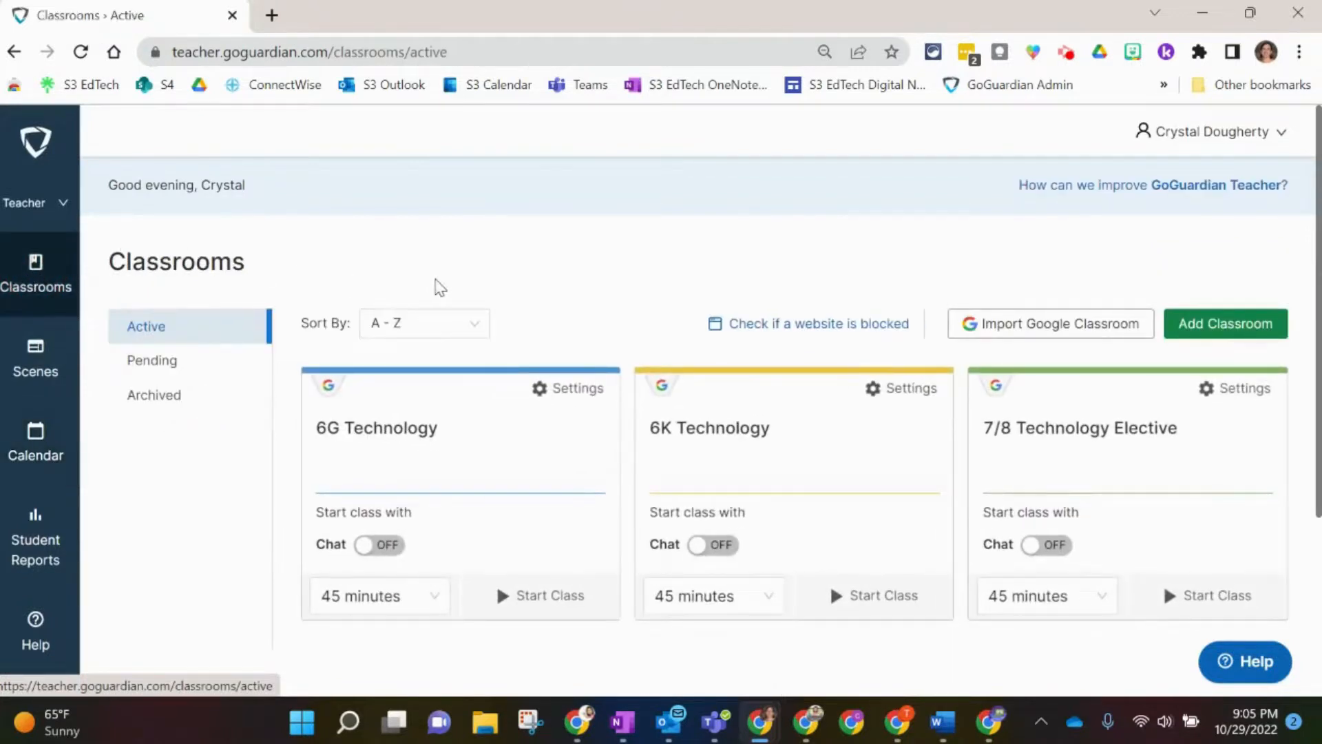
mouse_move(529, 293)
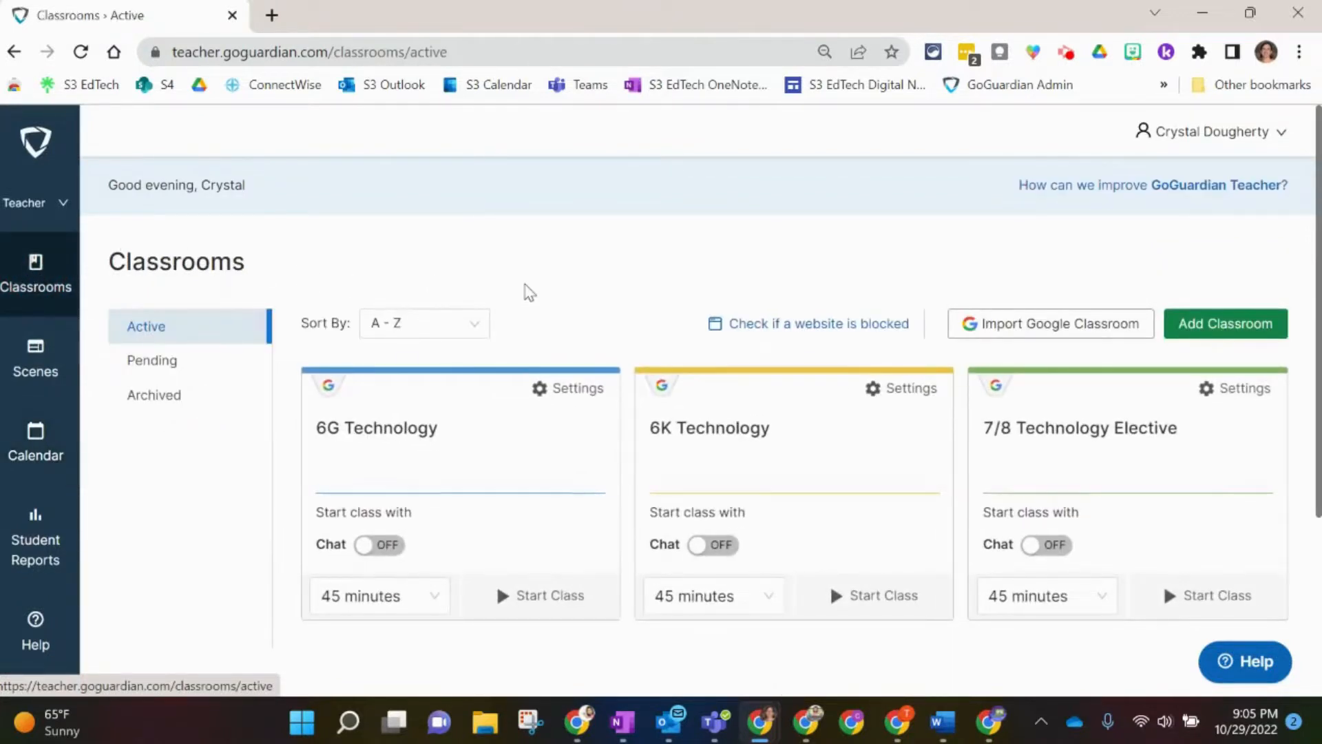
mouse_move(540, 299)
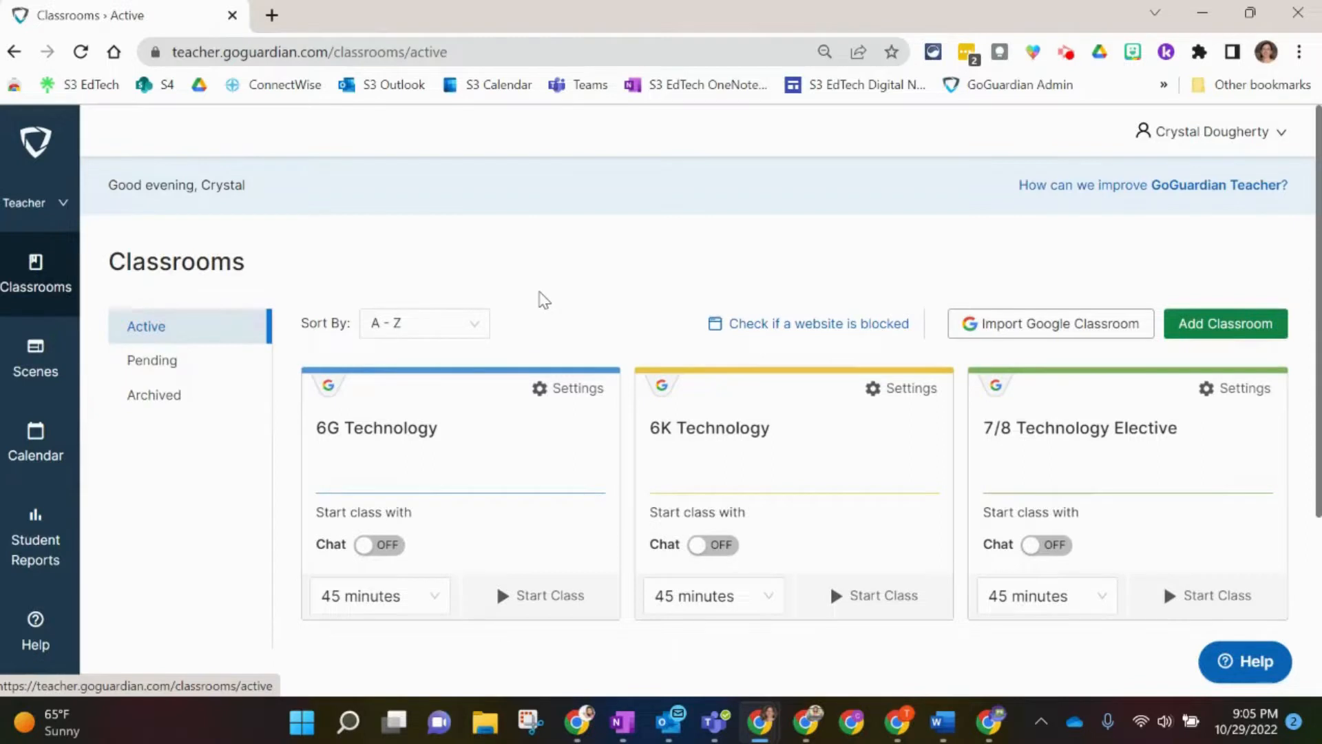